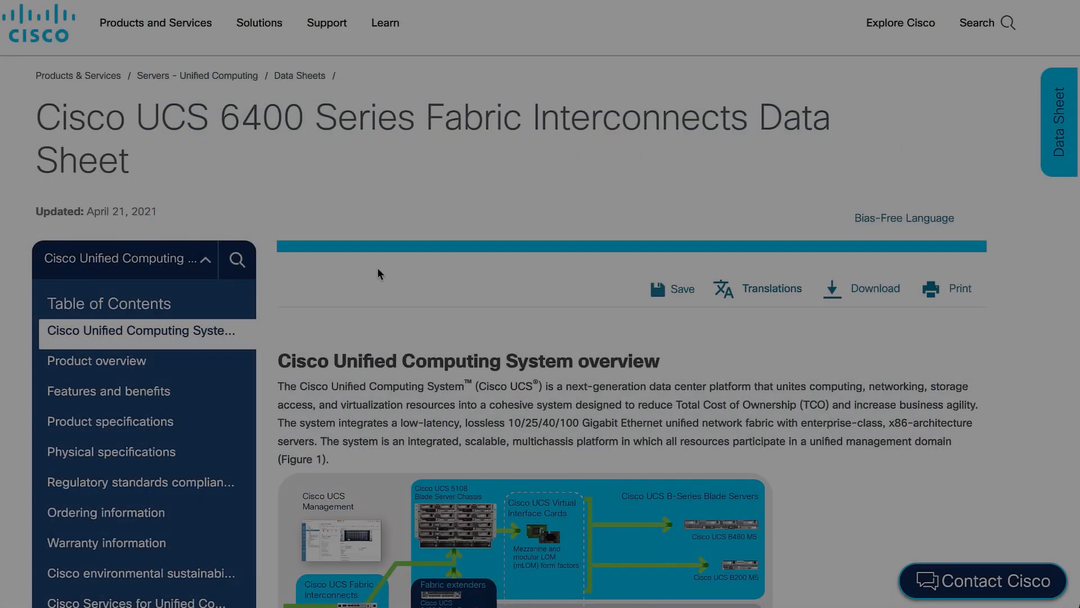
# Sign in to UCS Manager with the admin credentials.
pyautogui.scroll(-3)
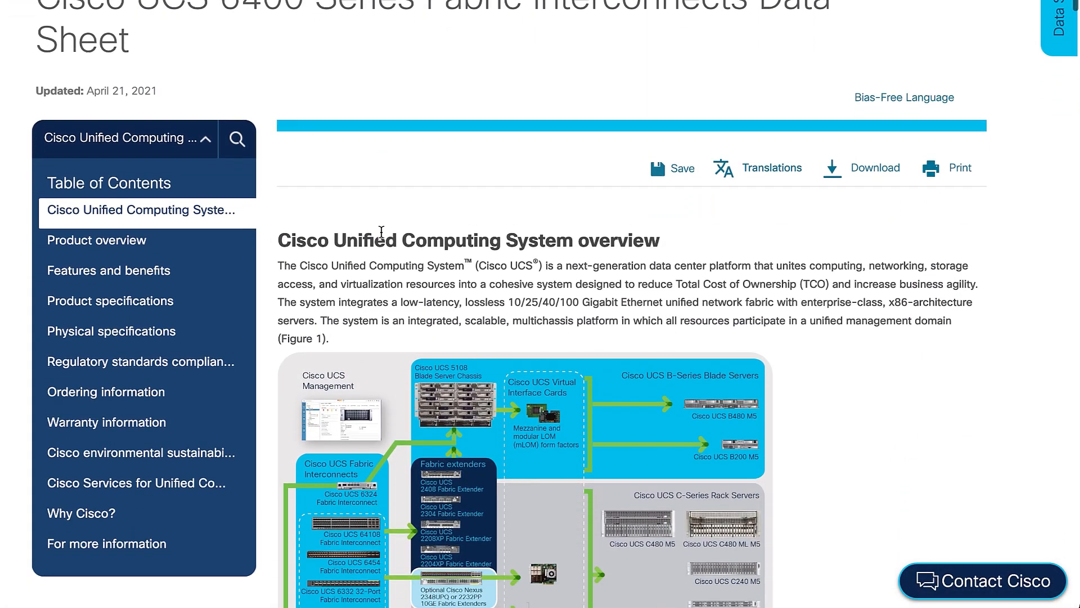
pyautogui.scroll(-3)
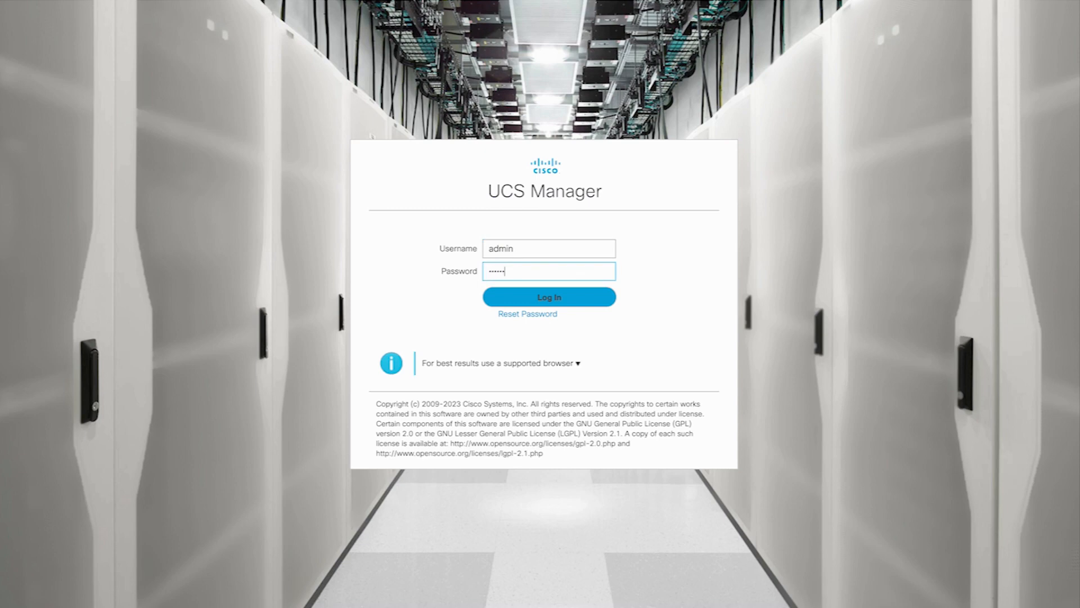
pyautogui.click(548, 296)
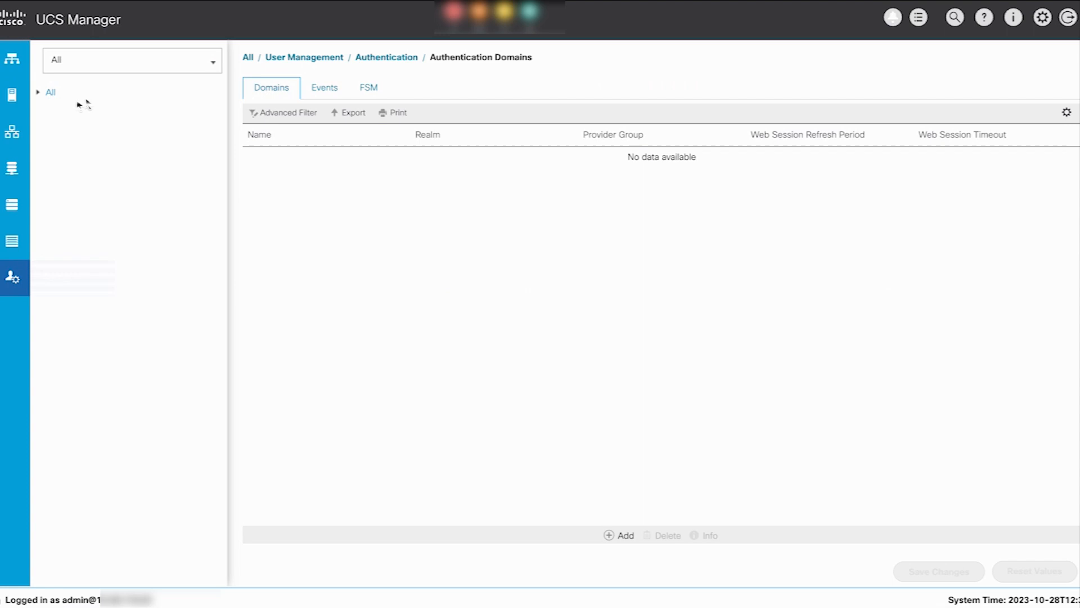
# Create an authentication domain named 'local' with the Local realm.
pyautogui.click(50, 93)
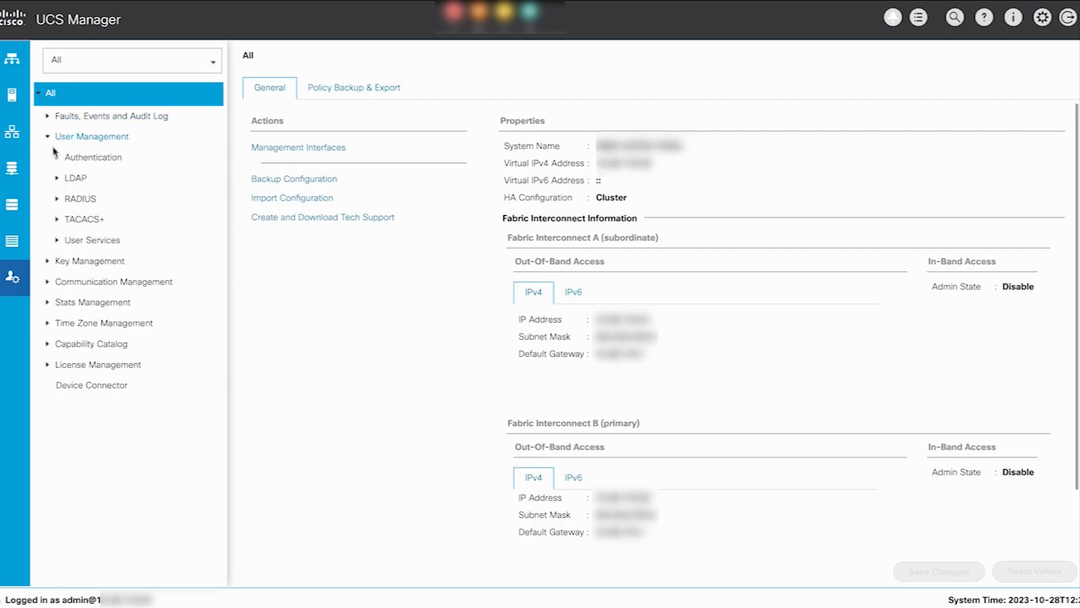
pyautogui.click(92, 156)
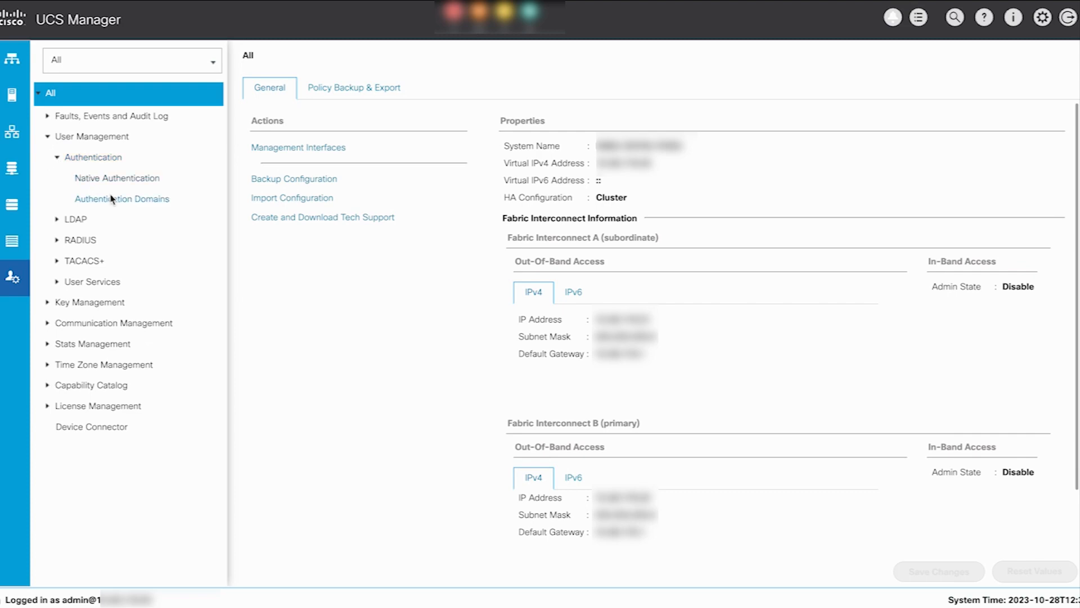
pyautogui.click(122, 199)
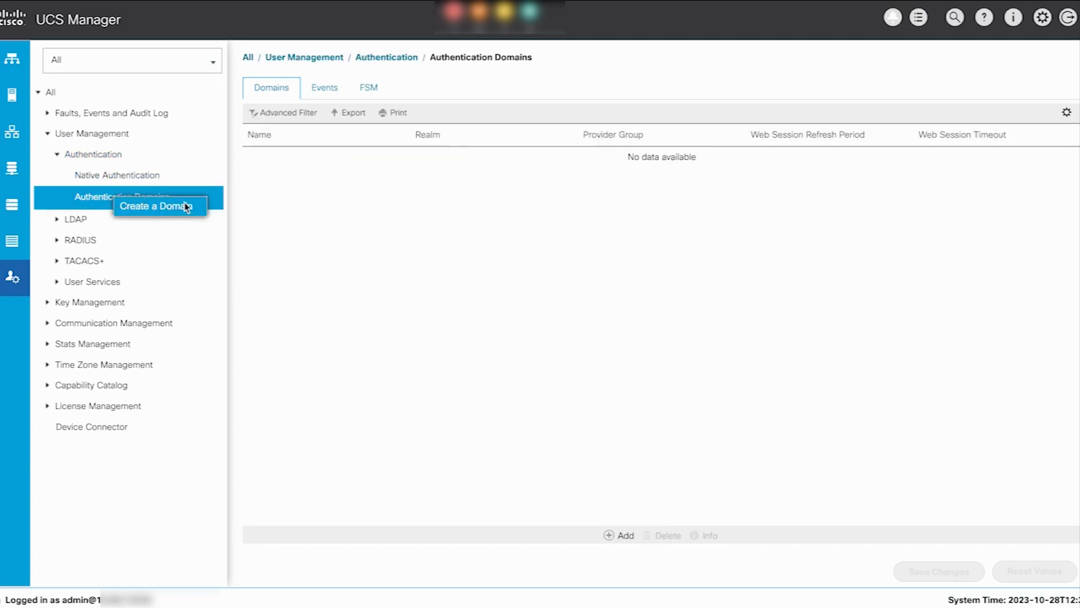
pyautogui.click(158, 205)
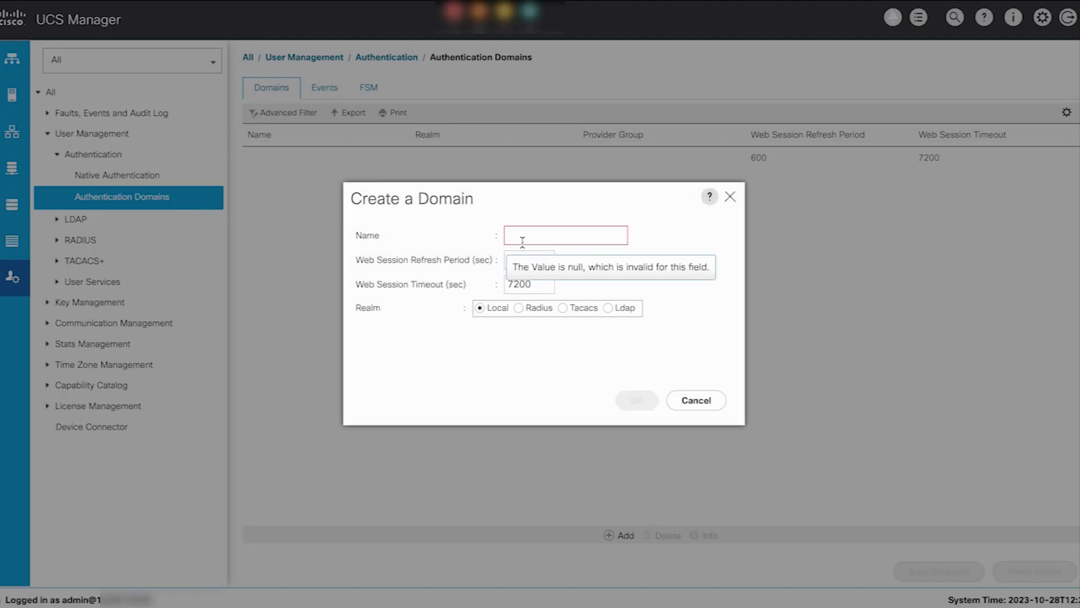
pyautogui.write('local')
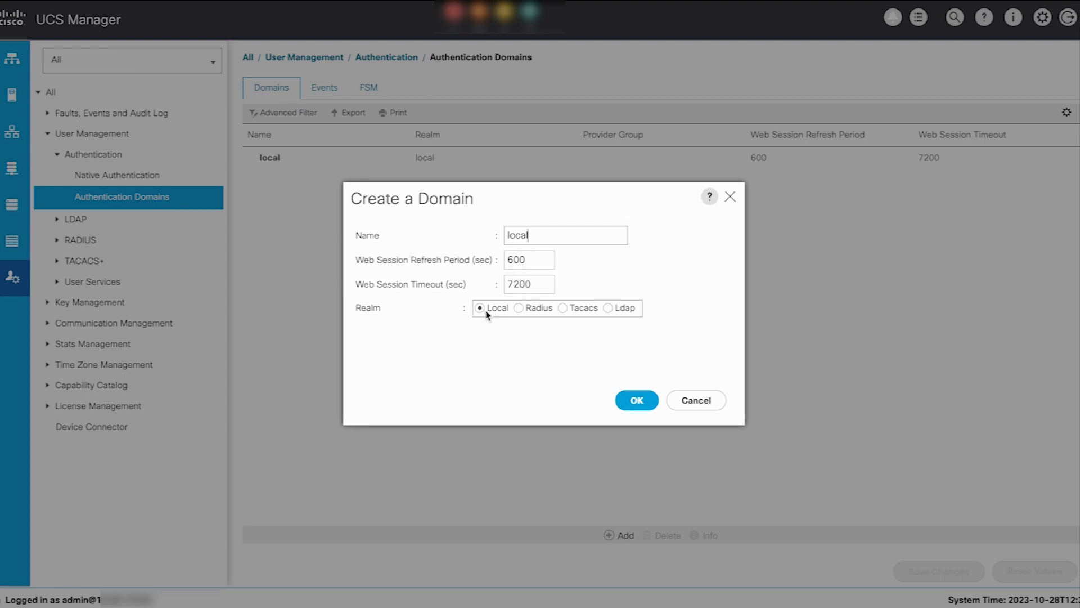
pyautogui.click(635, 400)
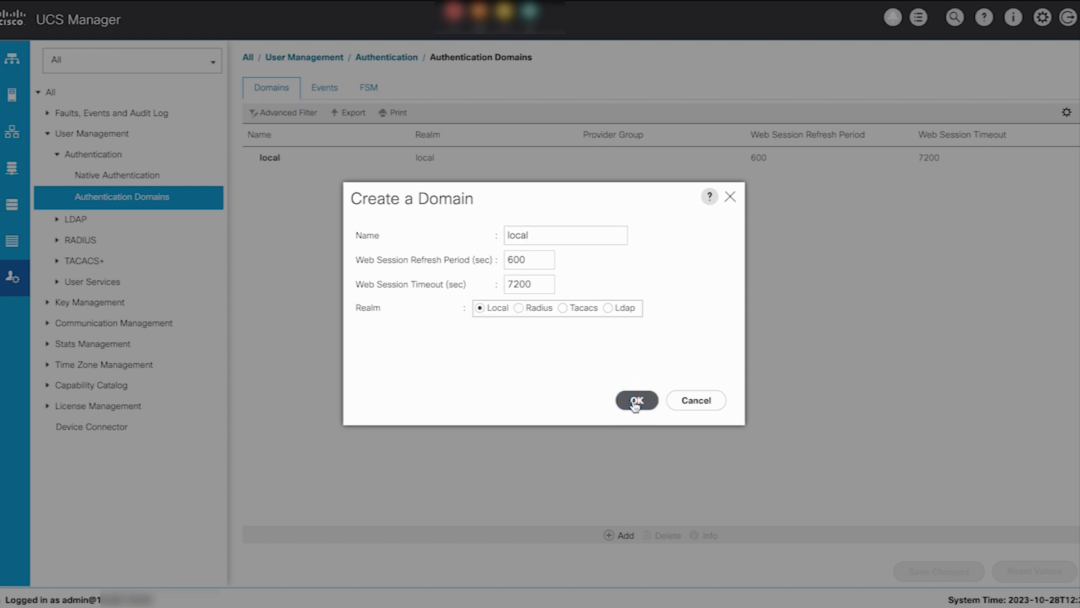
pyautogui.click(635, 399)
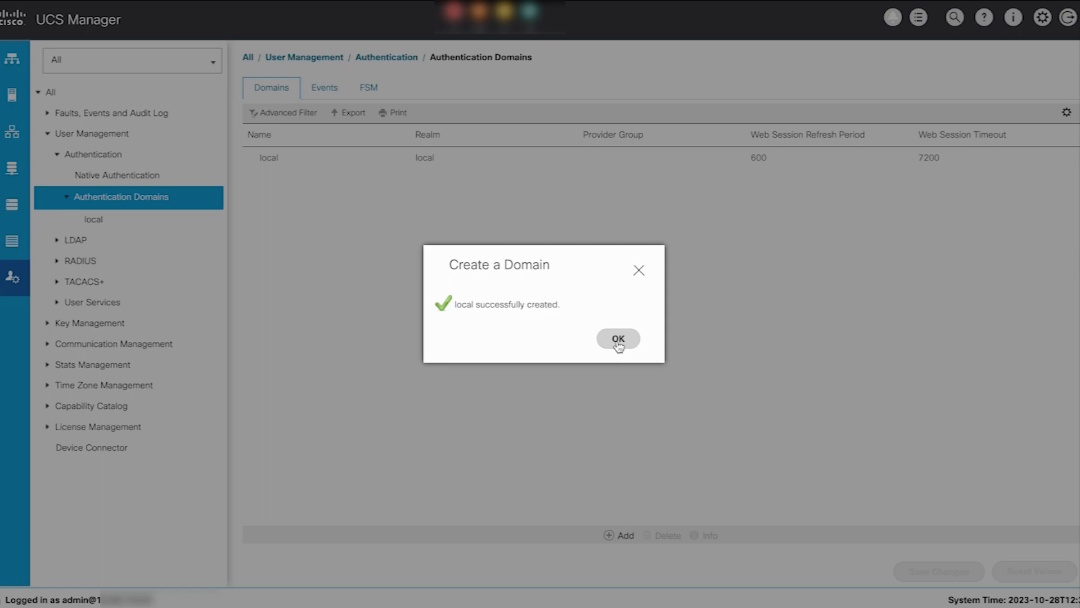
pyautogui.click(617, 338)
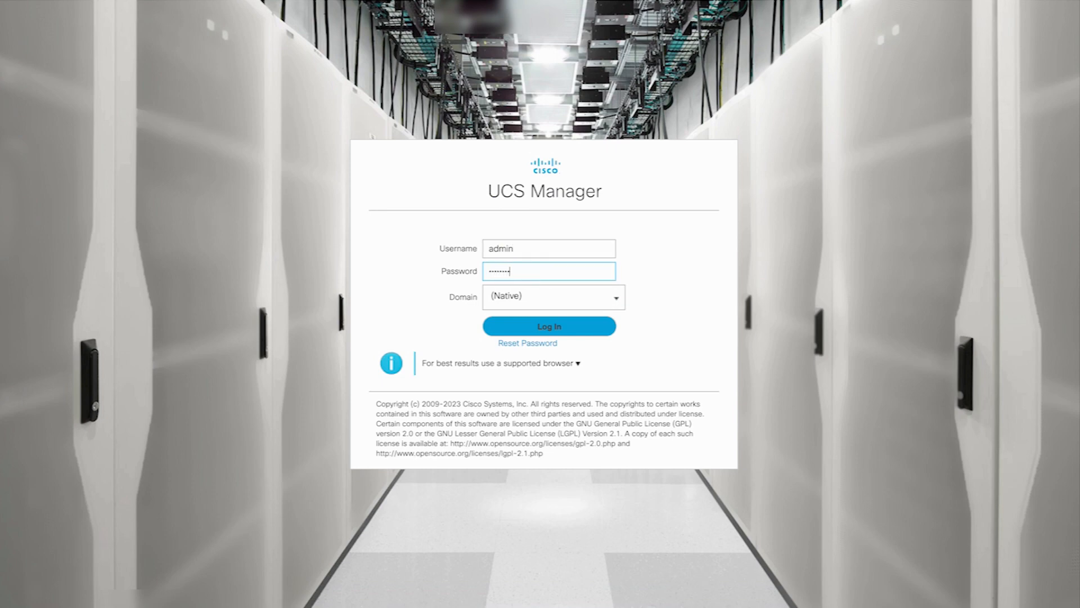
# Log back in as admin with 'local' selected as the login domain.
pyautogui.click(551, 297)
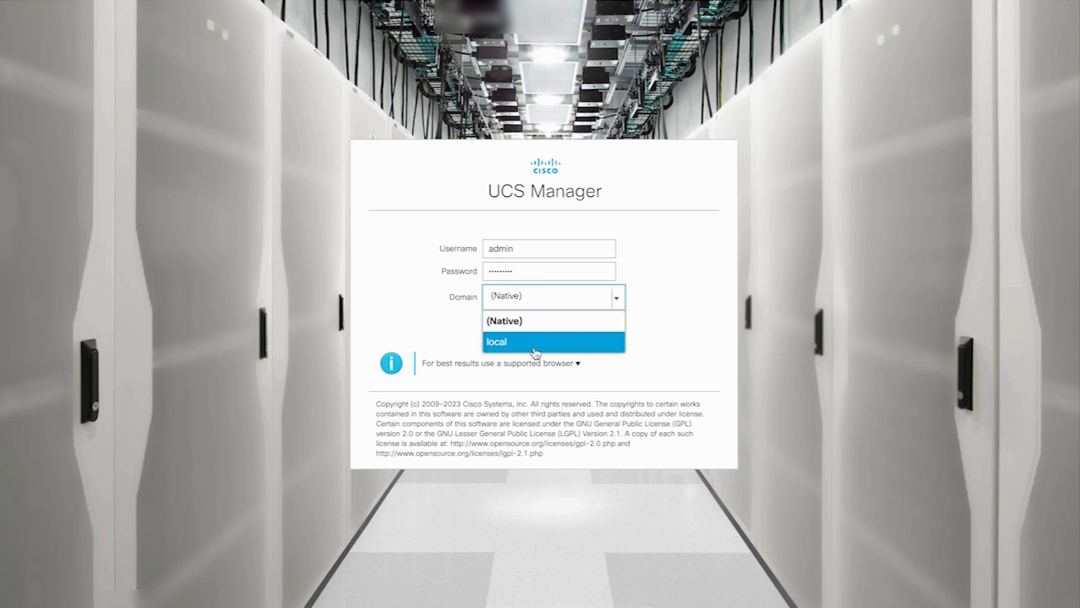
pyautogui.click(496, 342)
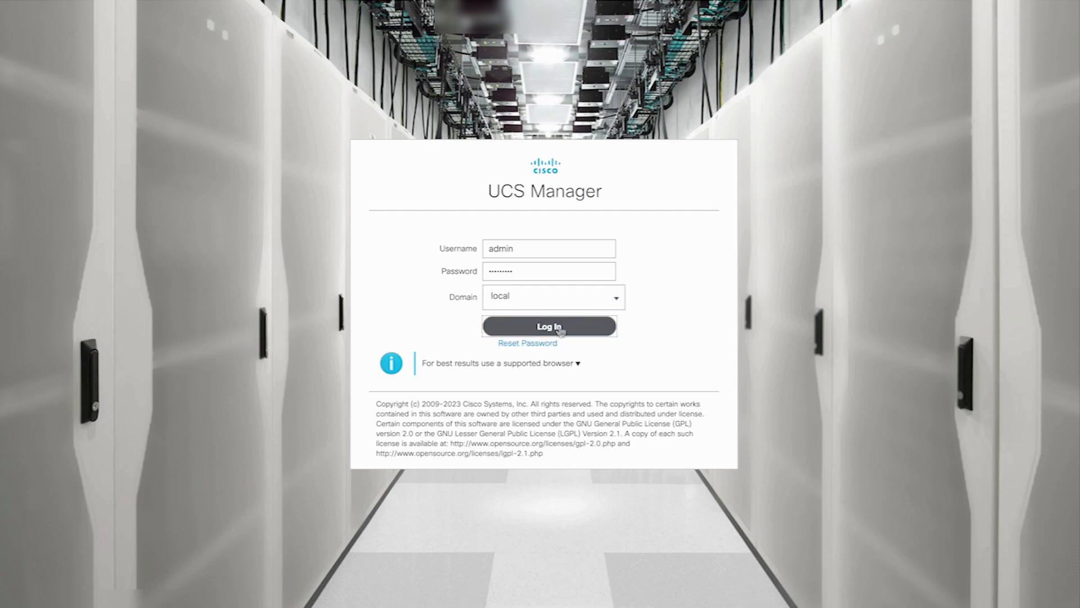
pyautogui.click(549, 325)
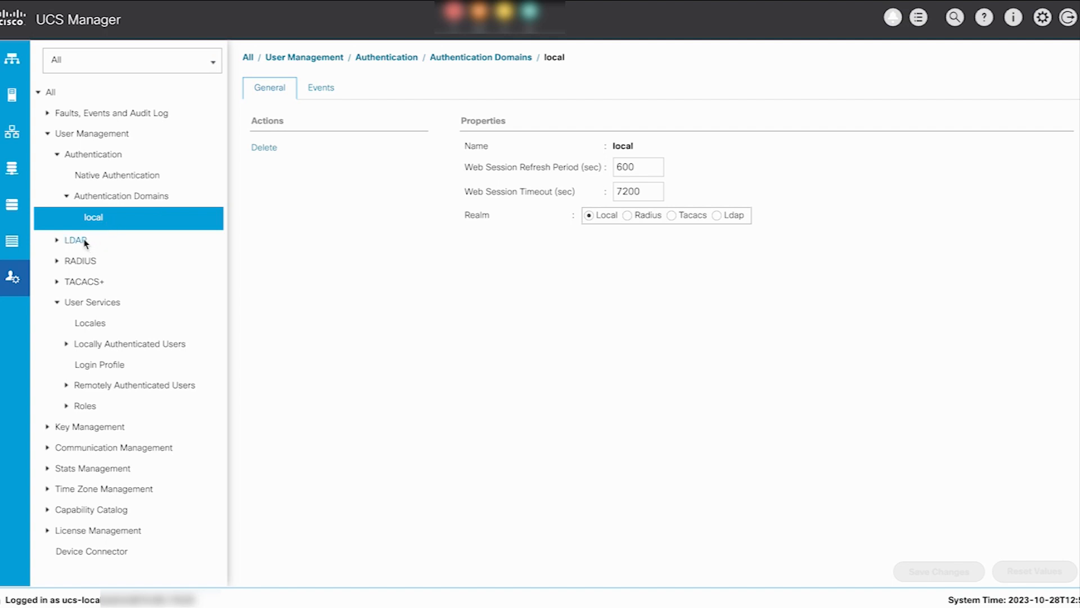
# Begin a new LDAP provider, entering the server IP as hostname and selecting the Order value.
pyautogui.click(75, 237)
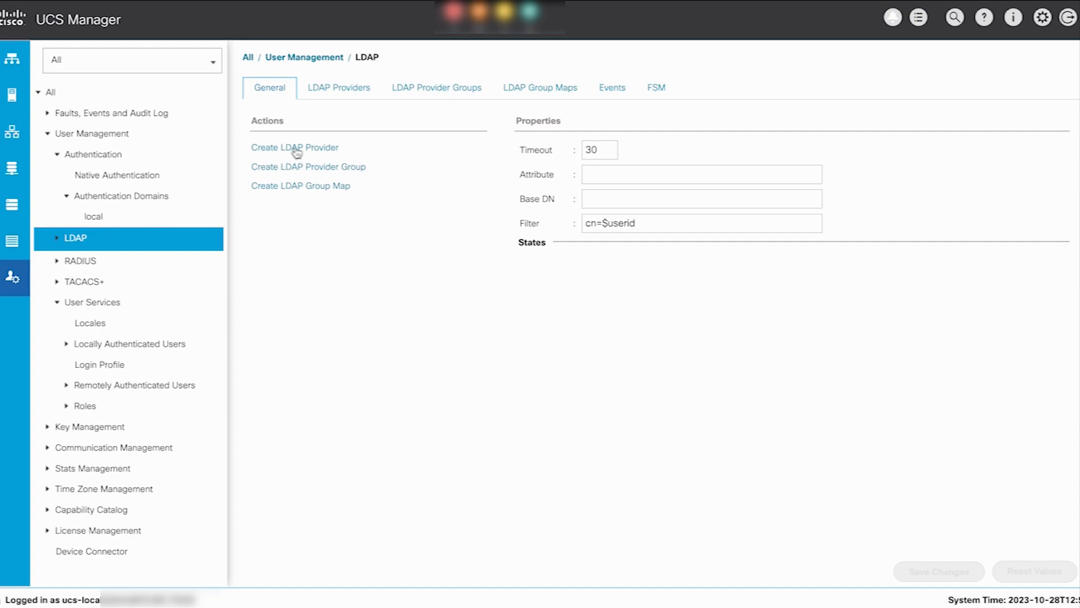
pyautogui.click(294, 147)
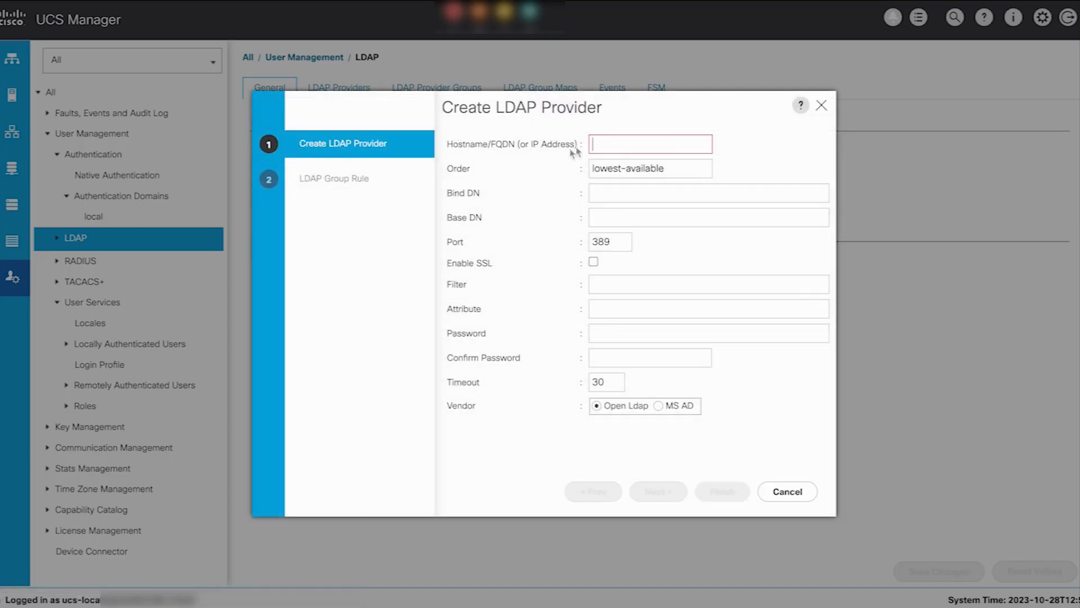
pyautogui.click(649, 144)
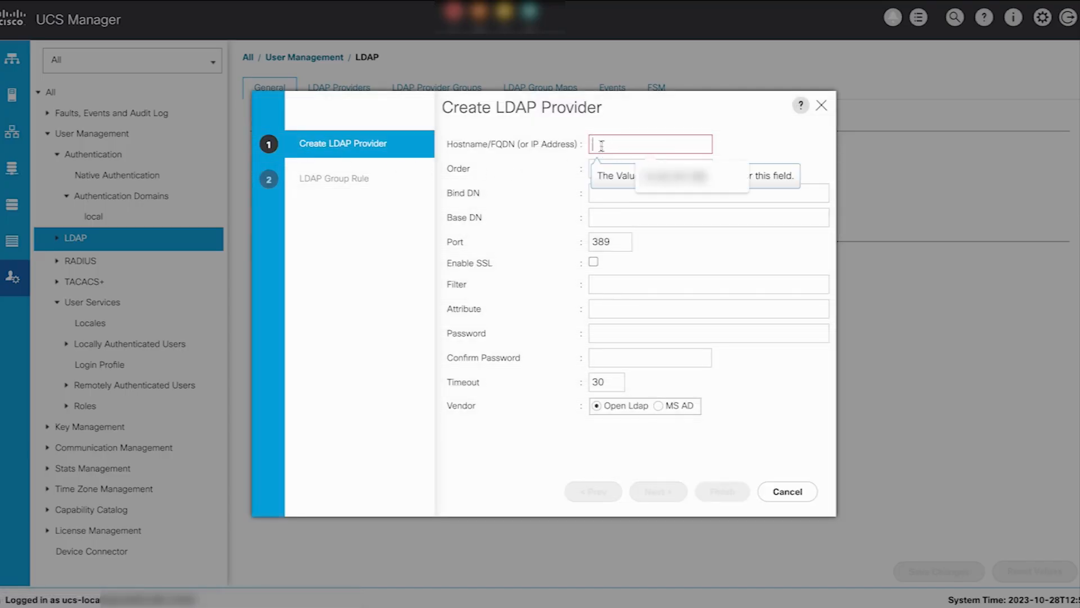
pyautogui.write('10.')
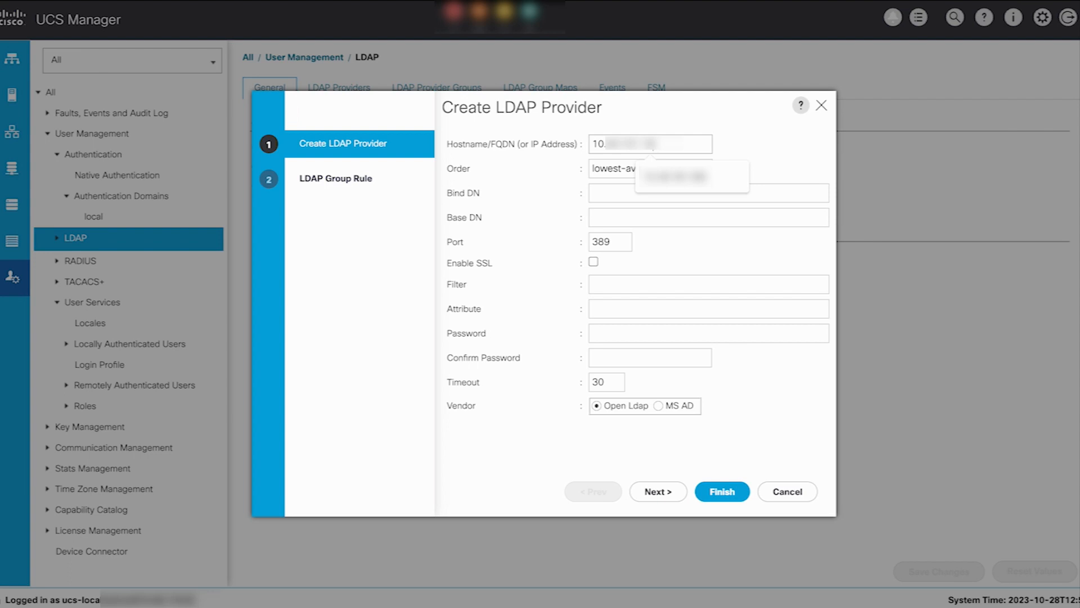
pyautogui.tripleClick(647, 168)
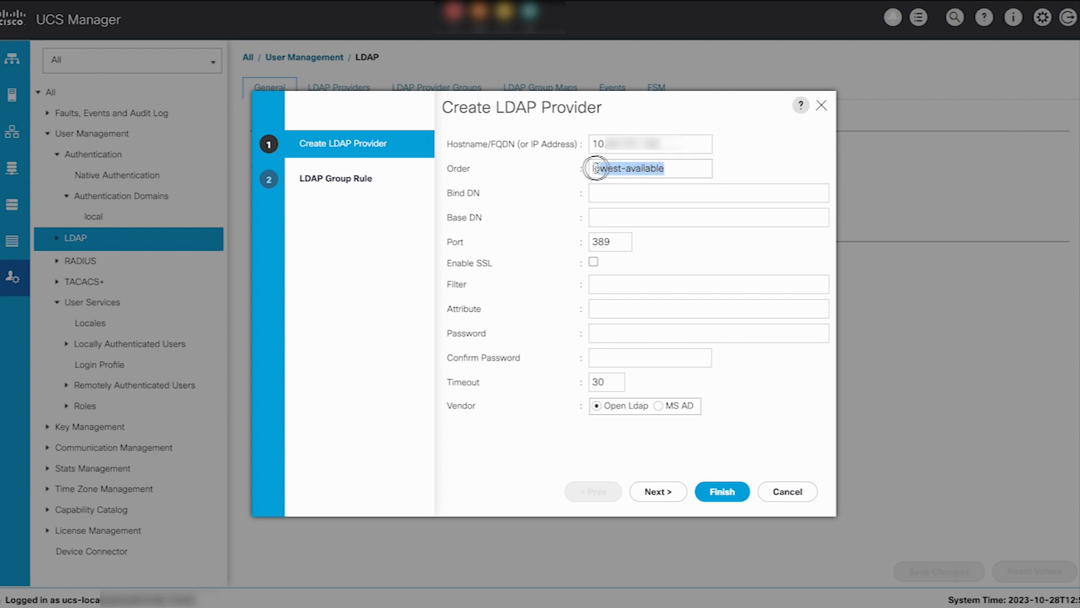
pyautogui.moveTo(708, 210)
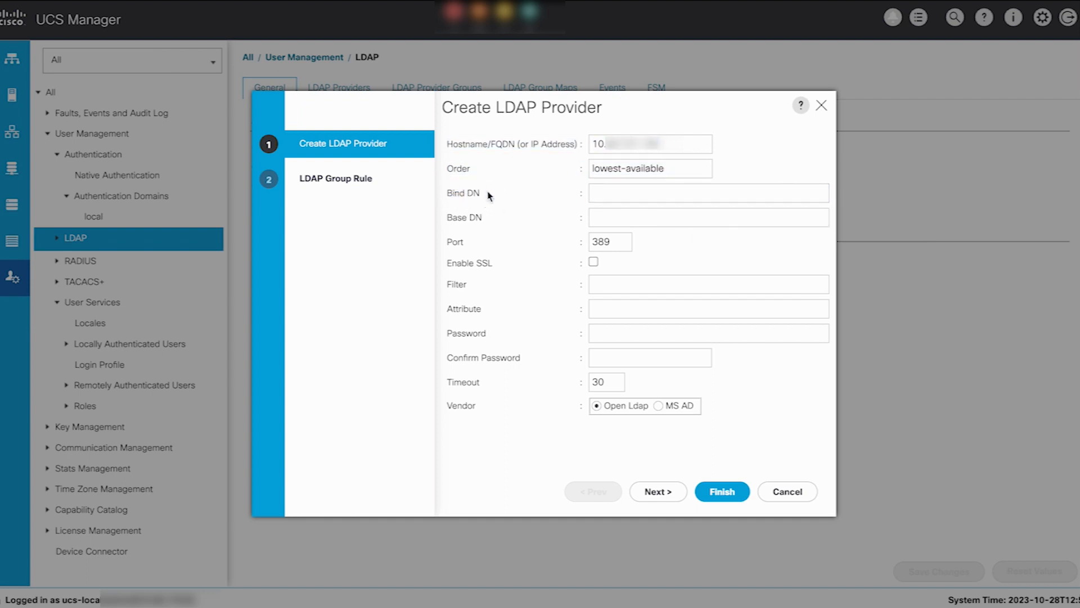
# Enter Bind DN CN=Administrator,CN=Users,DC=videotest,DC=local and Base DN DC=videotest, DC=local.
pyautogui.doubleClick(462, 193)
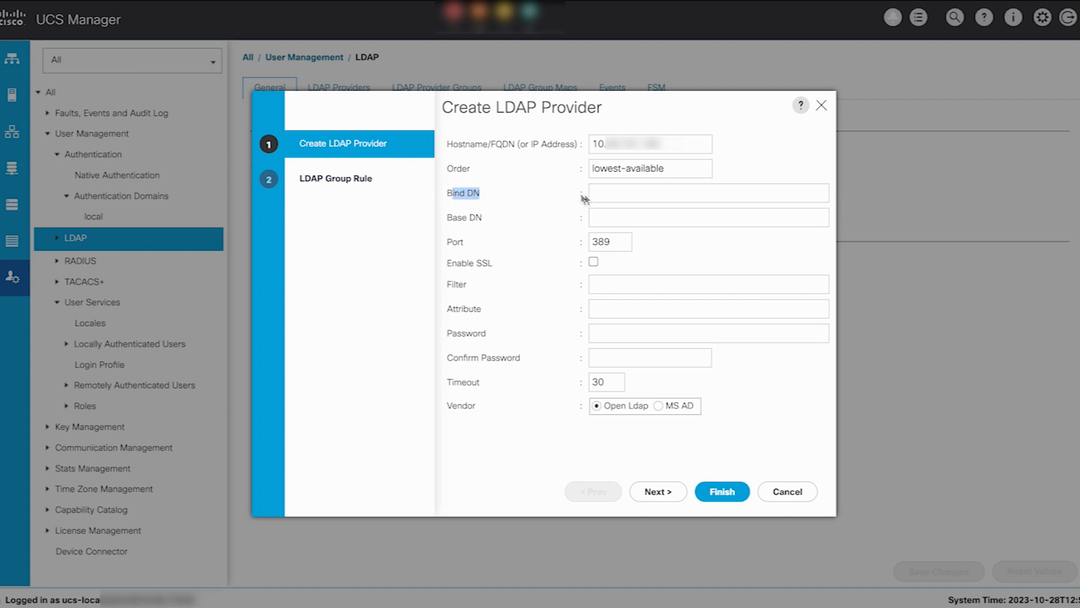
pyautogui.write('CN=Administrator,CN=Users,DC=videotest,DC=local')
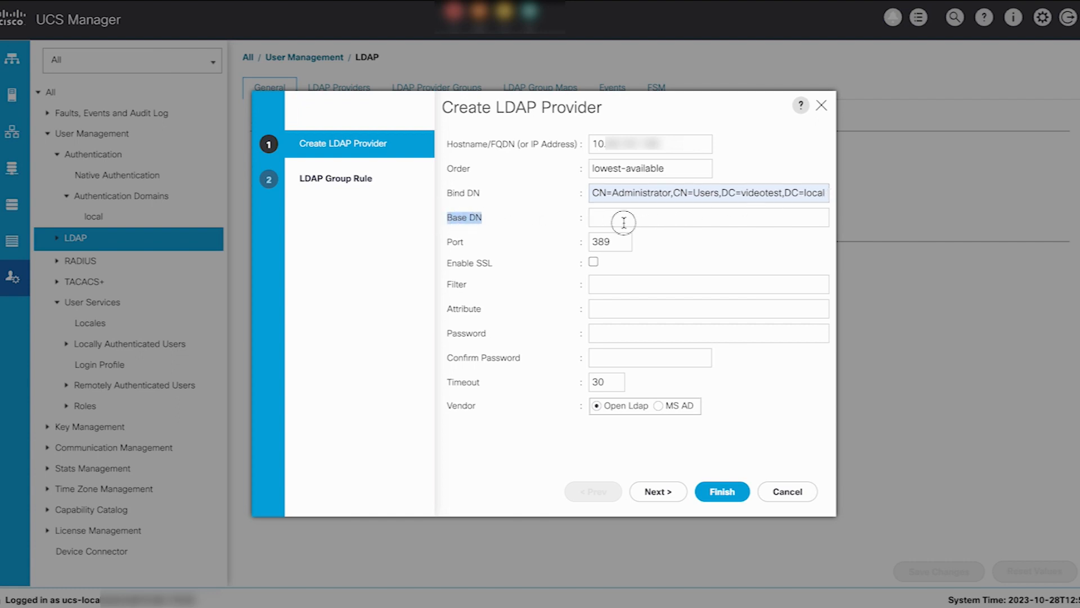
pyautogui.write('DC=videotest, DC=local')
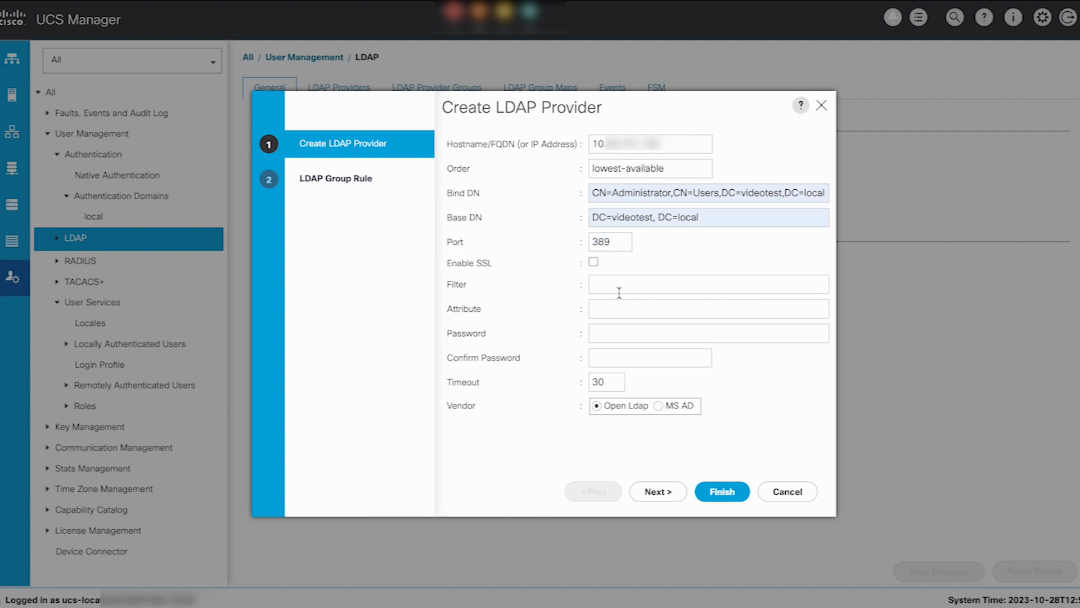
# Fill the provider's Filter field with sAMAccountName=$userid.
pyautogui.doubleClick(456, 283)
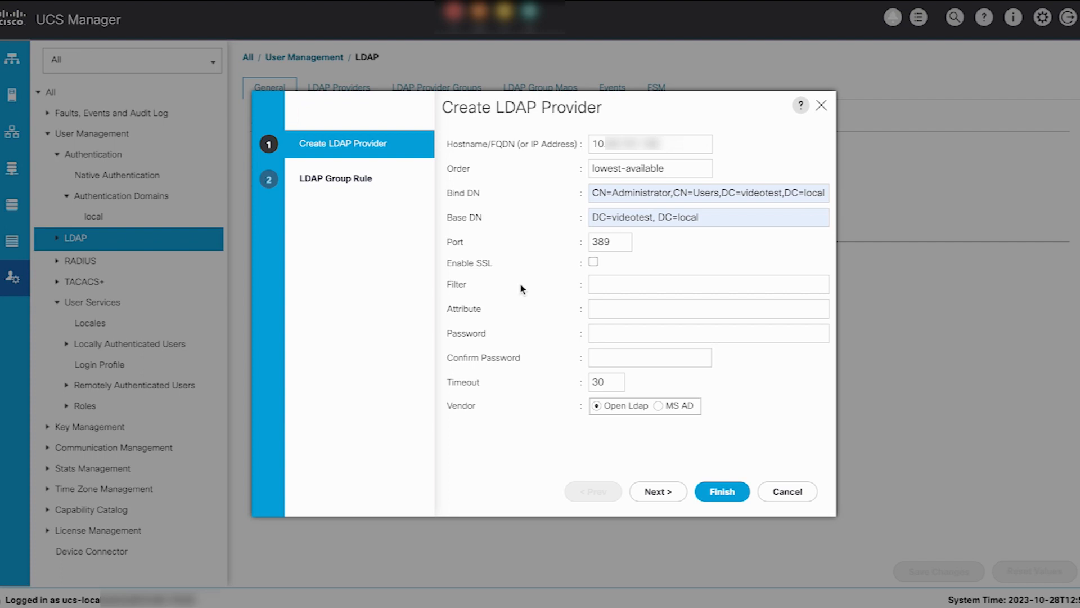
pyautogui.moveTo(586, 290)
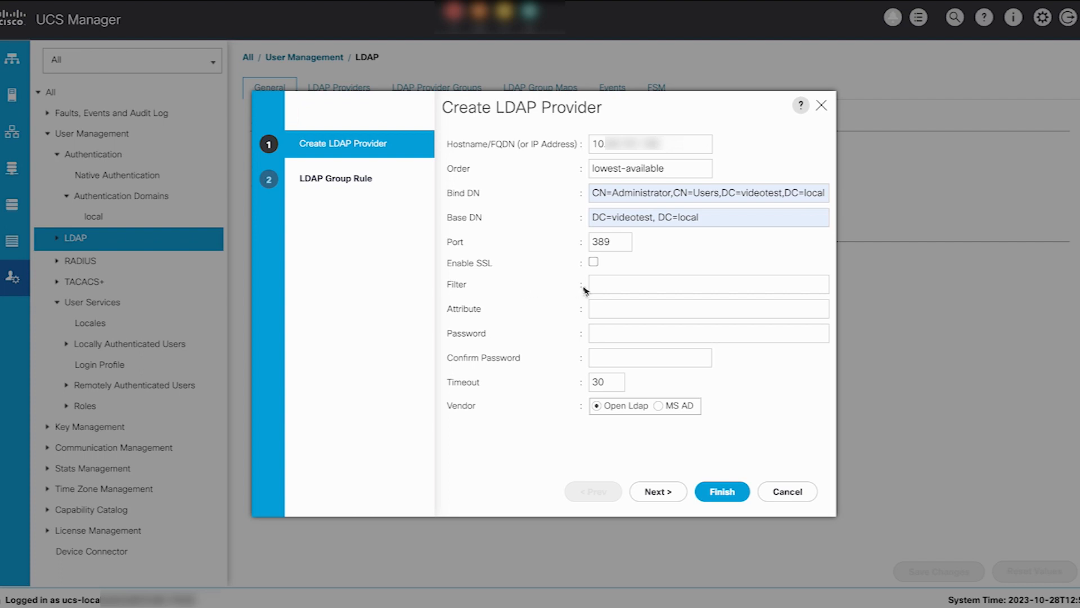
pyautogui.write('sAMAccountName=$userid')
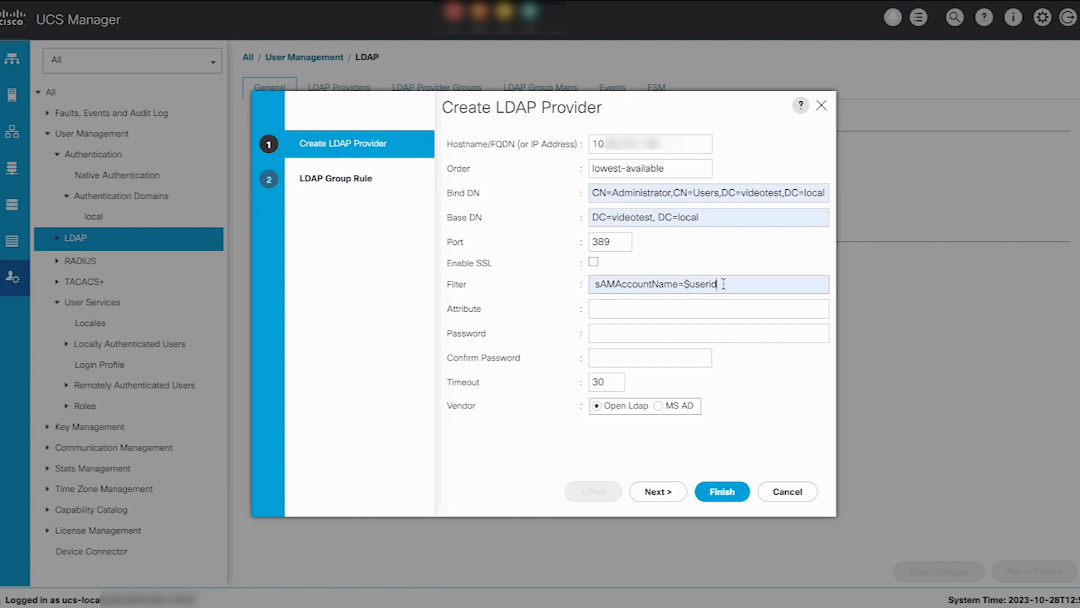
pyautogui.doubleClick(696, 284)
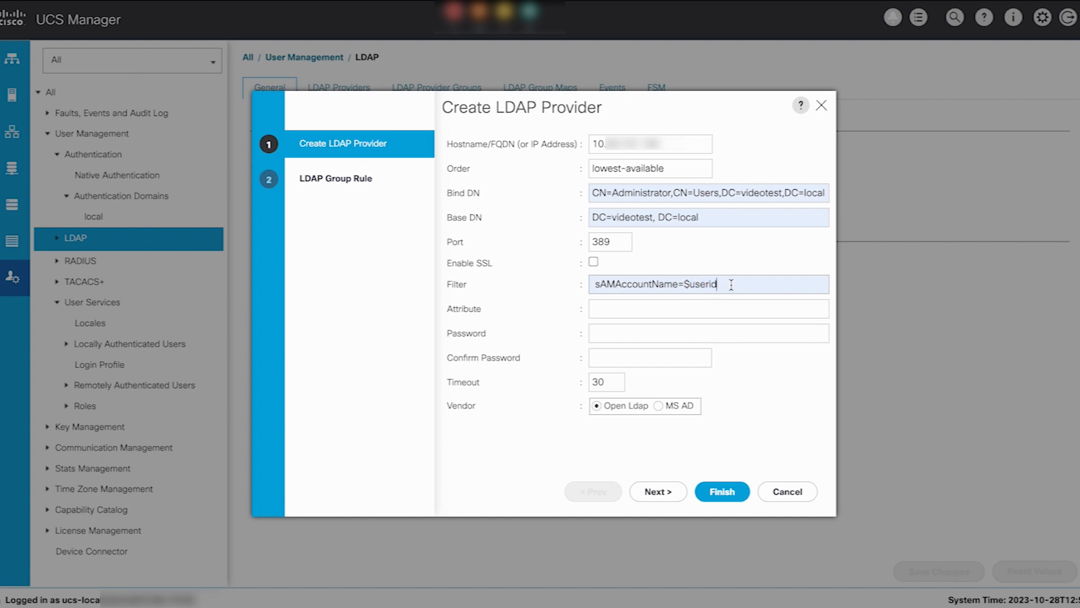
pyautogui.moveTo(600, 309)
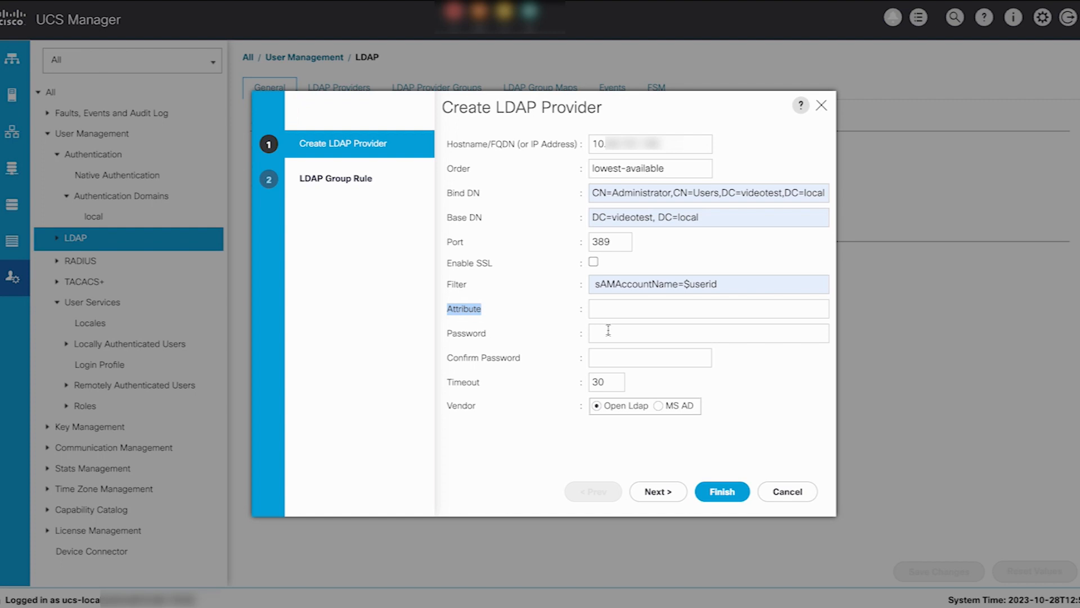
# Enter the bind password and its confirmation, and select MS AD as vendor.
pyautogui.write('•••••')
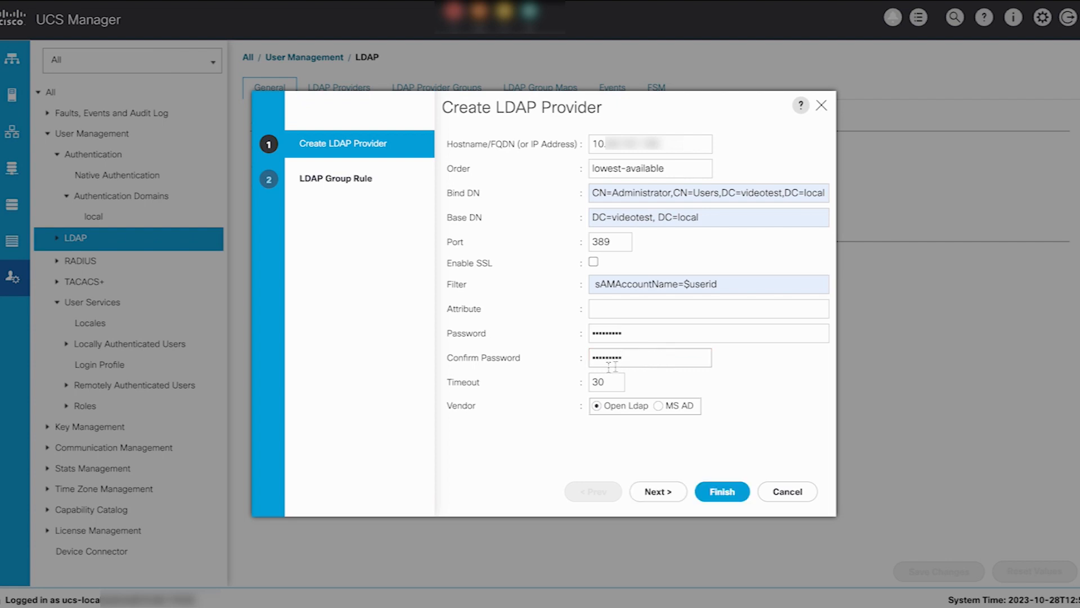
pyautogui.moveTo(520, 363)
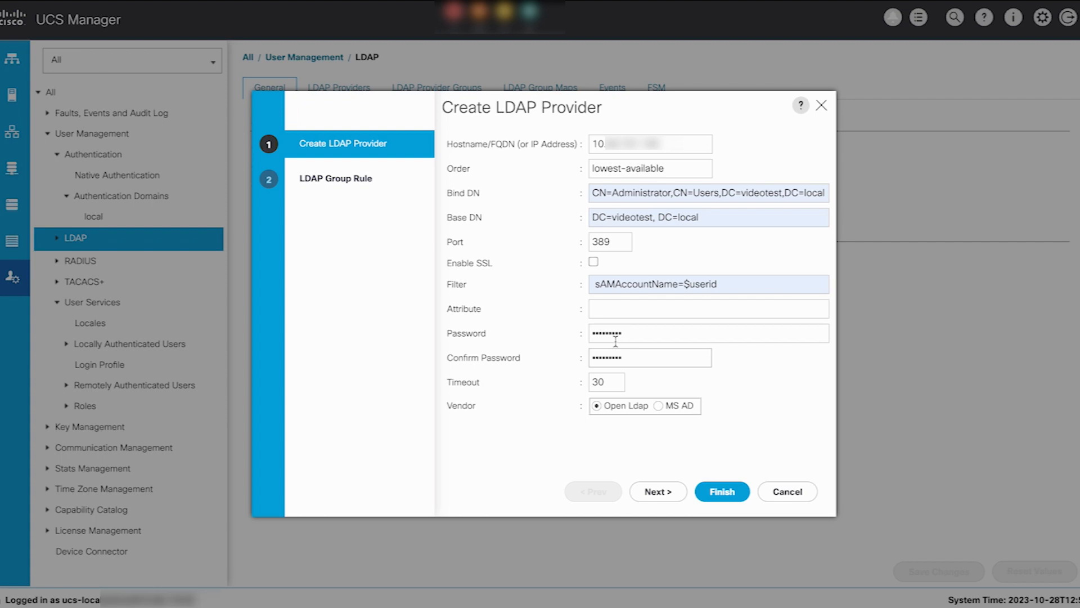
pyautogui.moveTo(743, 368)
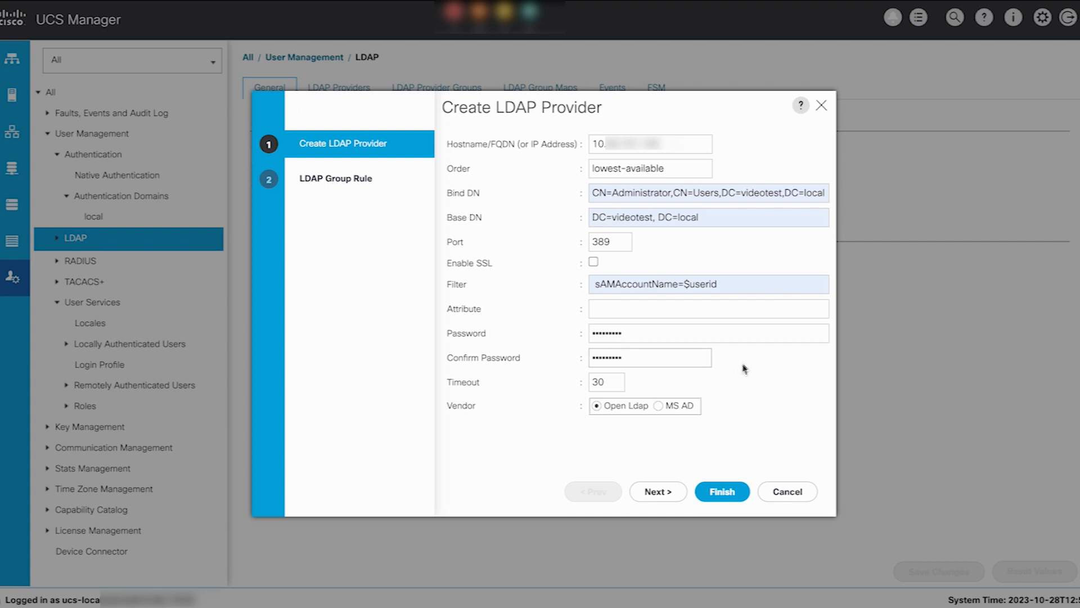
pyautogui.moveTo(763, 355)
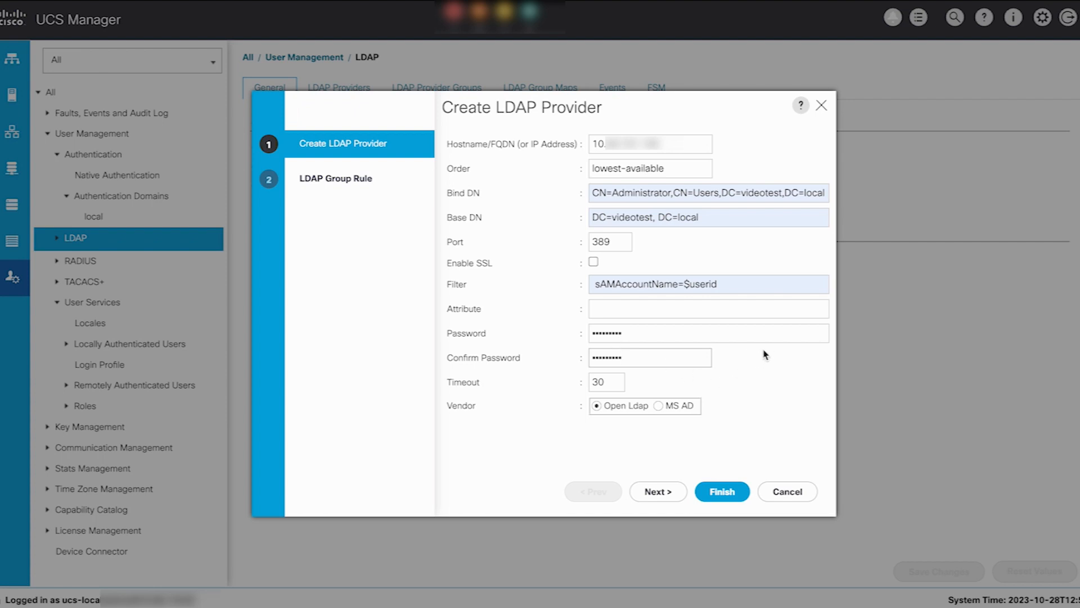
pyautogui.moveTo(464, 384)
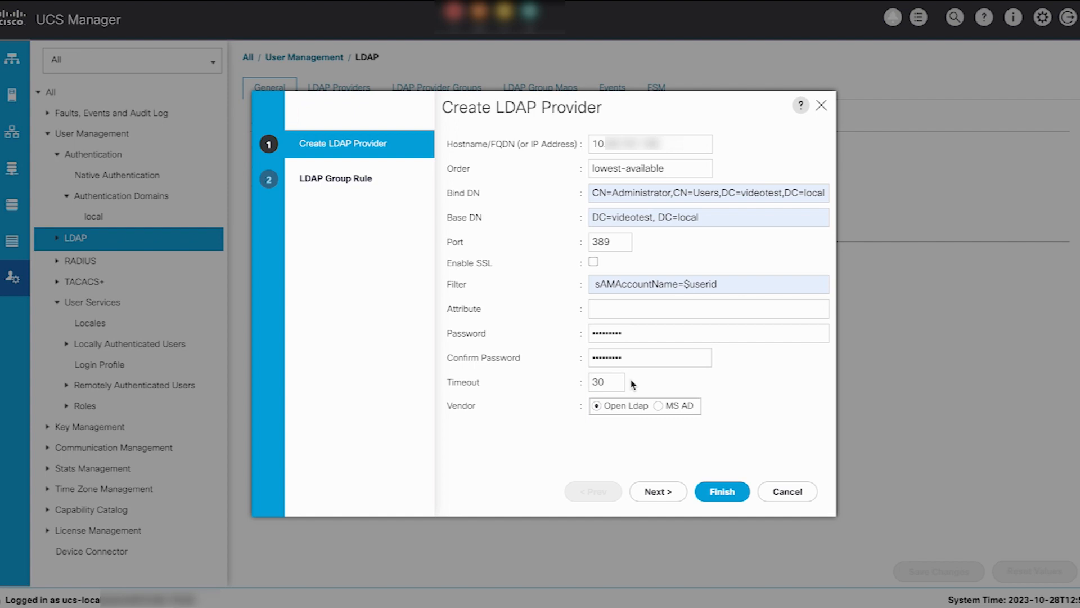
pyautogui.doubleClick(460, 405)
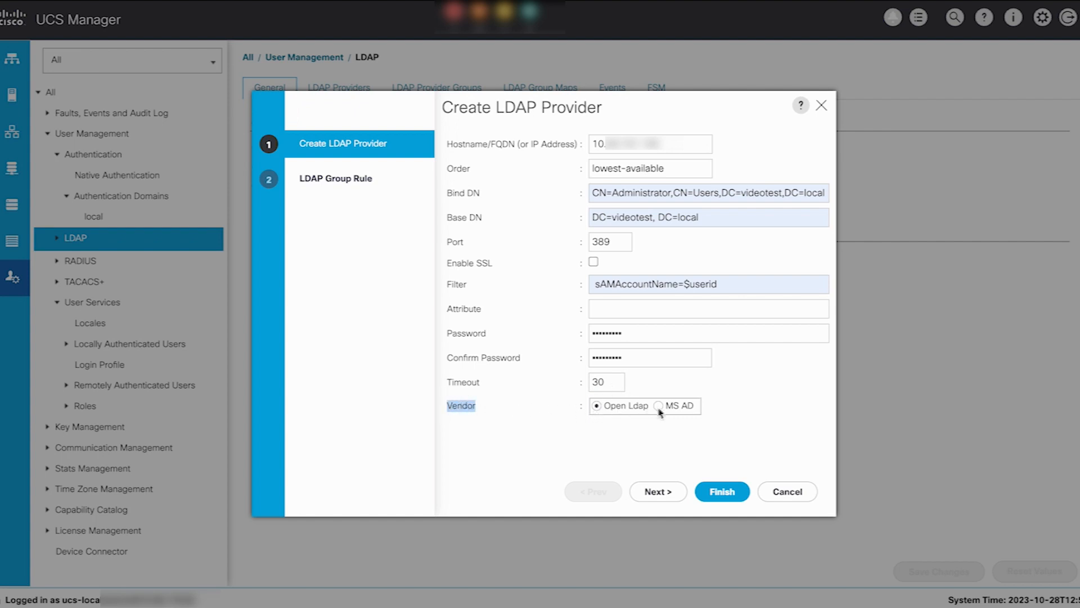
pyautogui.click(659, 406)
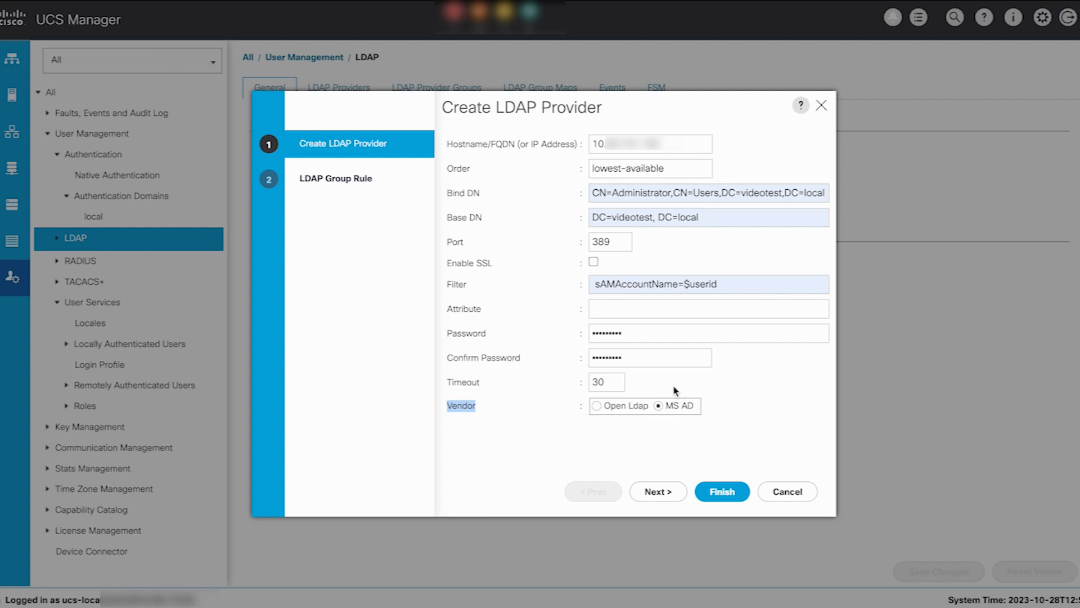
pyautogui.moveTo(656, 491)
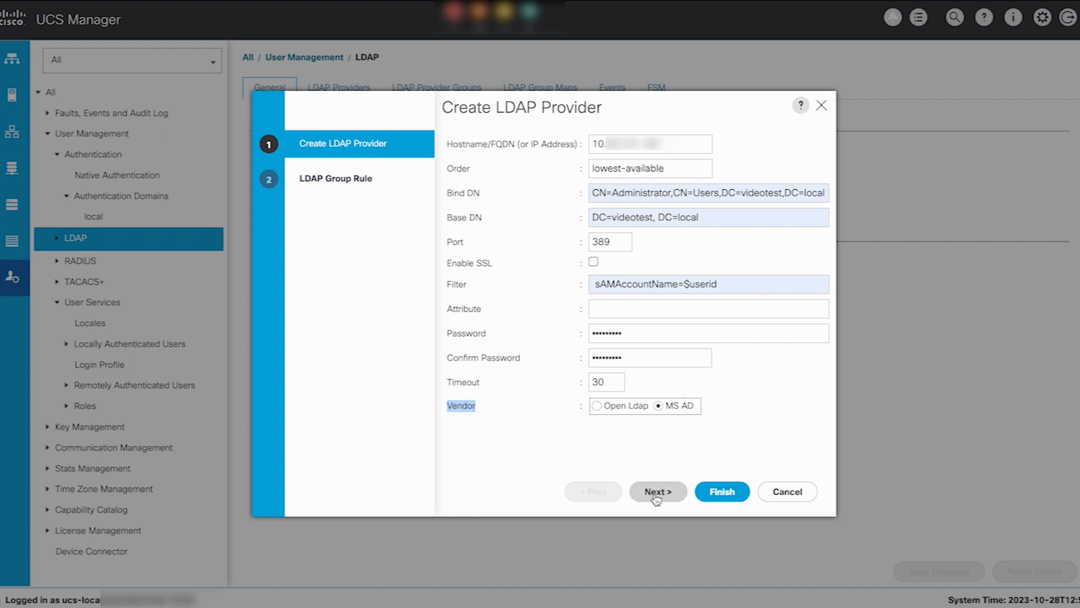
# Enable group authorization with Recursive group recursion and finish creating the LDAP provider.
pyautogui.click(657, 491)
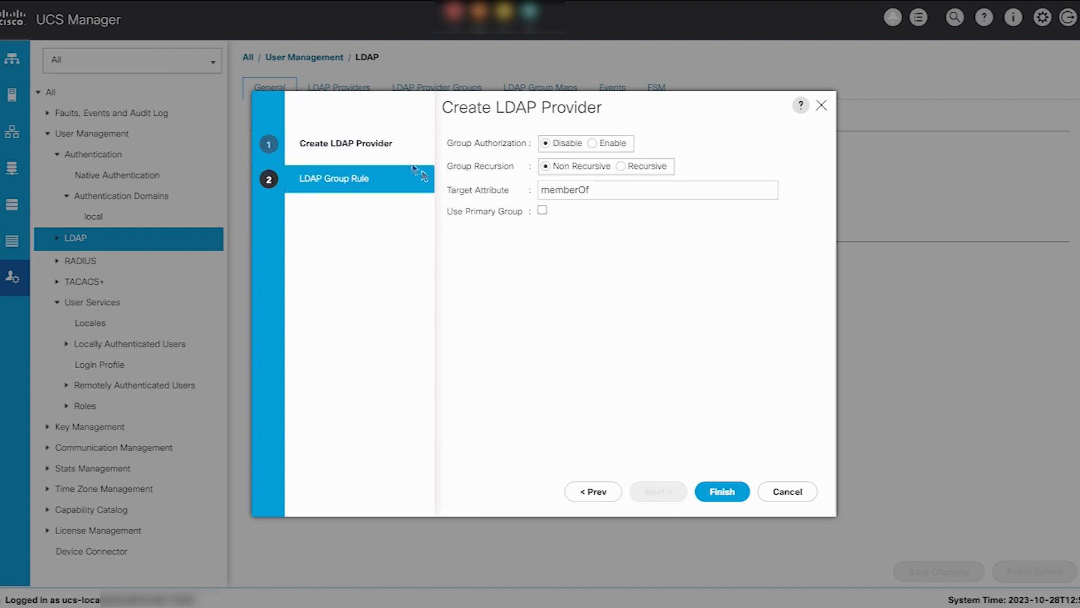
pyautogui.moveTo(495, 120)
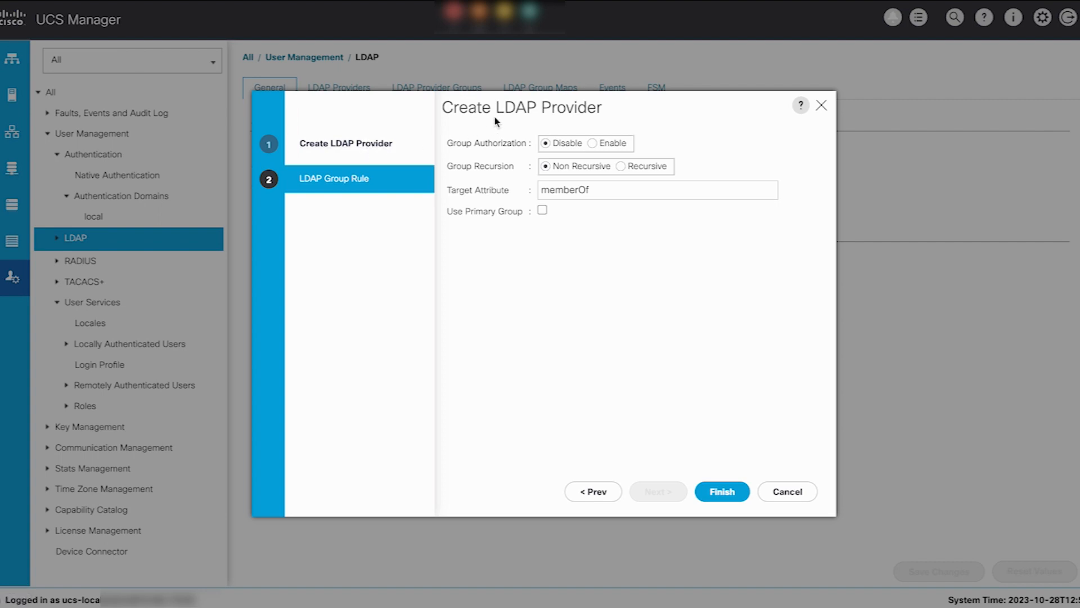
pyautogui.click(592, 143)
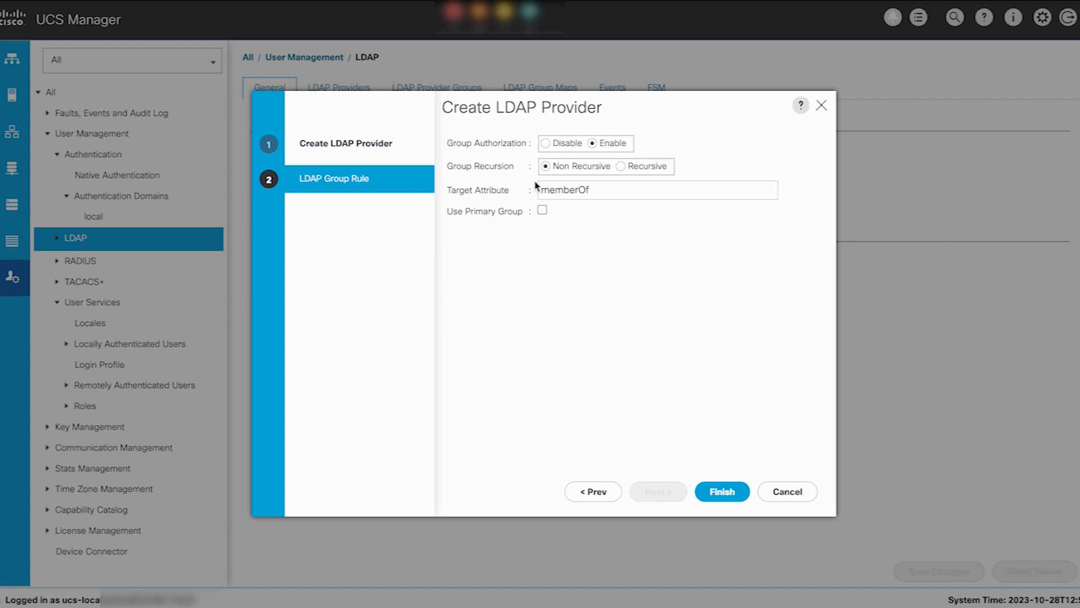
pyautogui.click(621, 166)
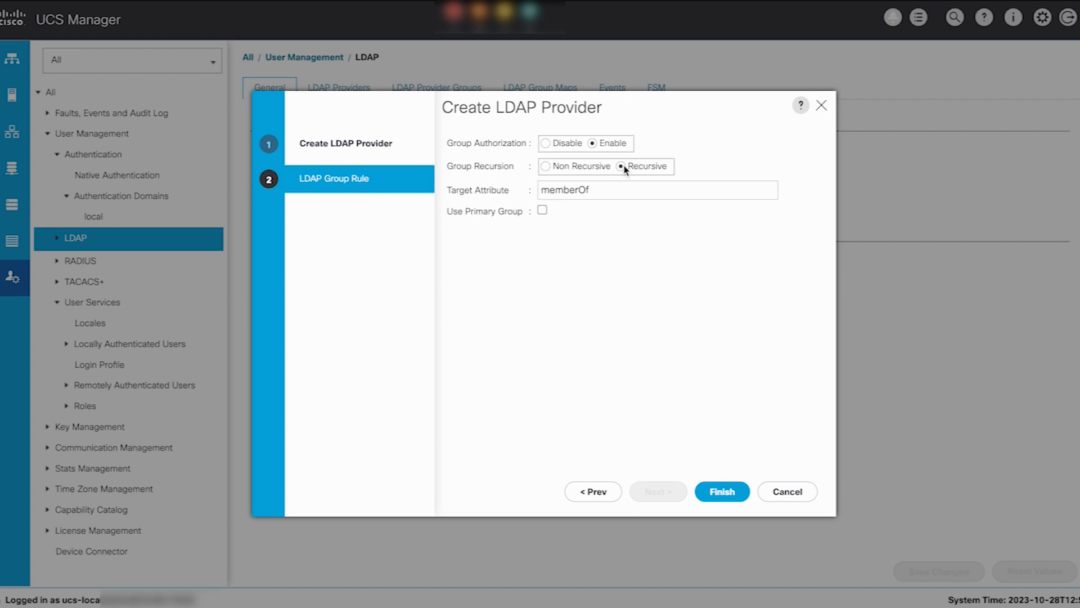
pyautogui.moveTo(646, 174)
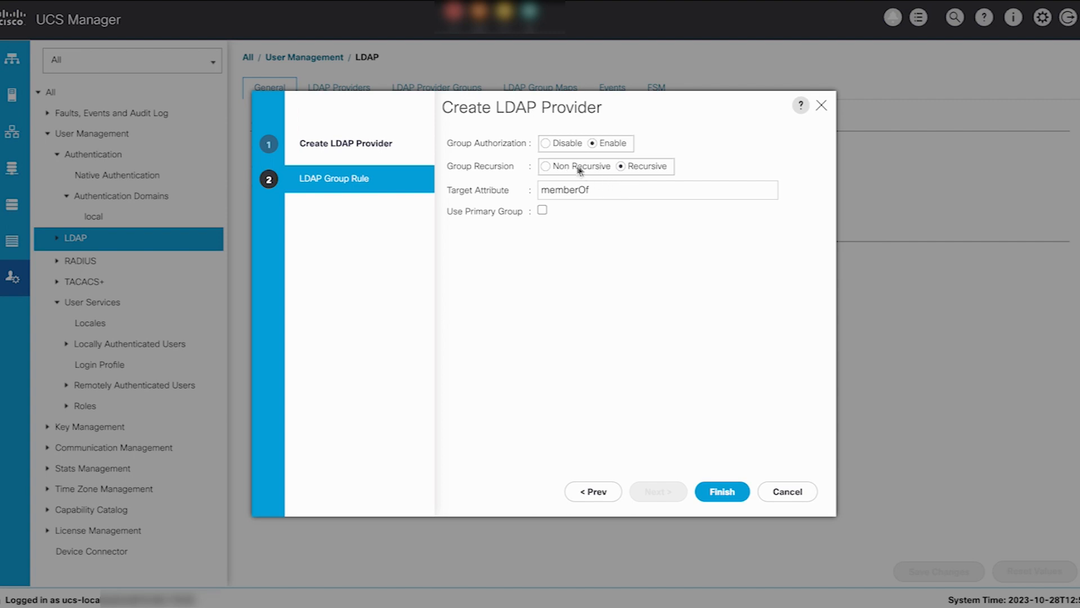
pyautogui.doubleClick(565, 190)
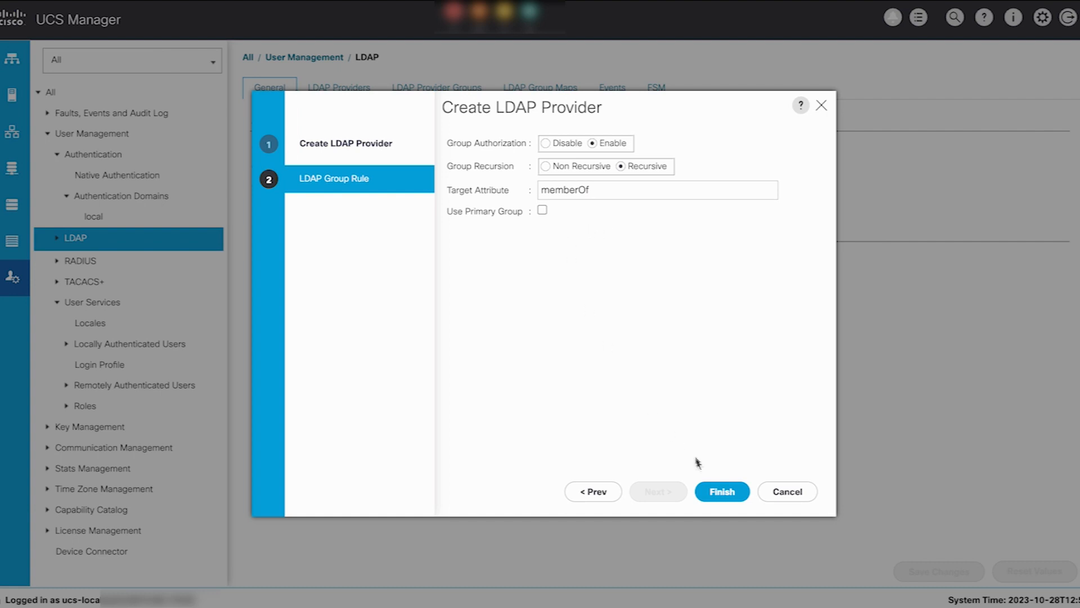
pyautogui.click(722, 491)
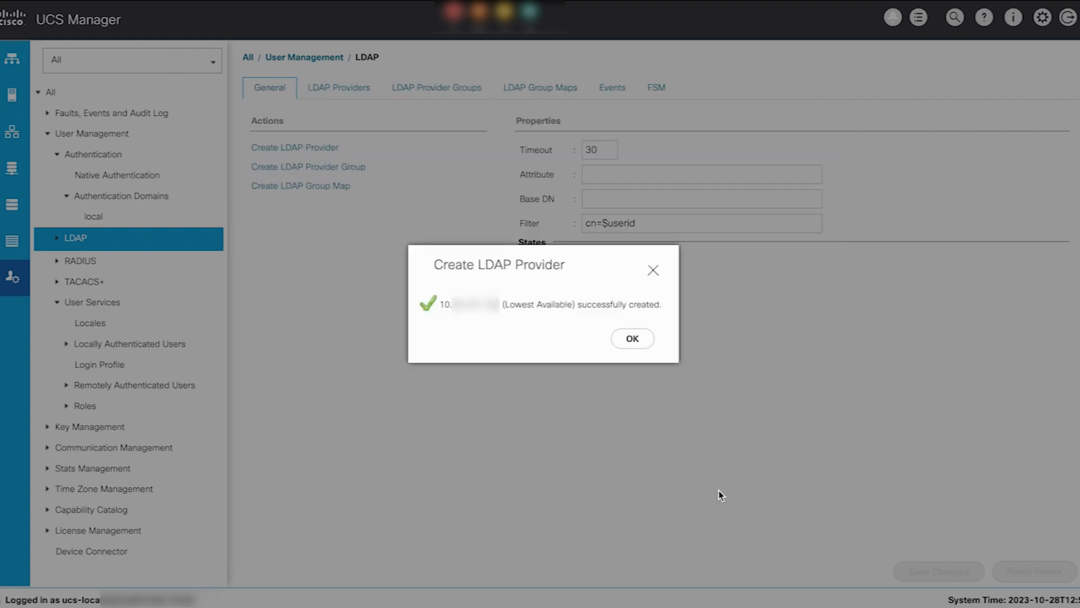
pyautogui.click(631, 338)
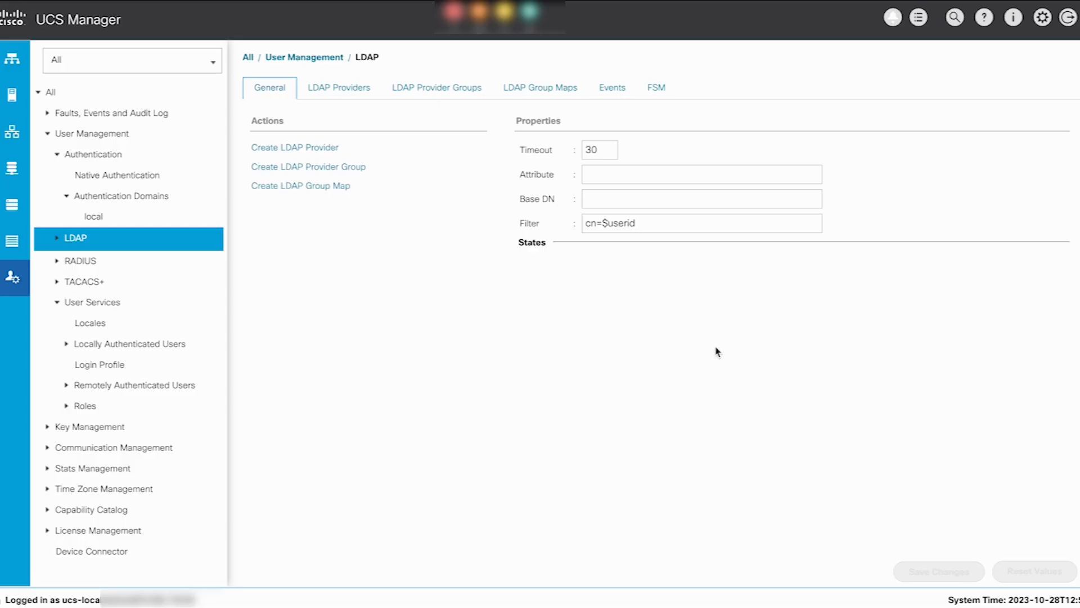
# Create LDAP provider group TEST_PROVIDERS with the new LDAP provider added.
pyautogui.click(307, 166)
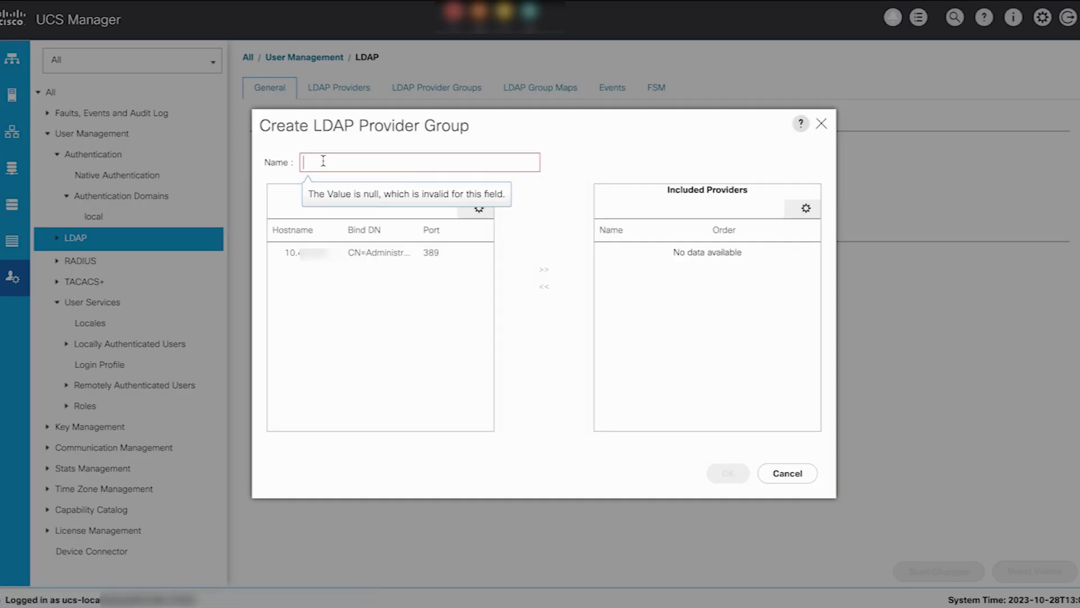
pyautogui.write('TEST_PROVIDER')
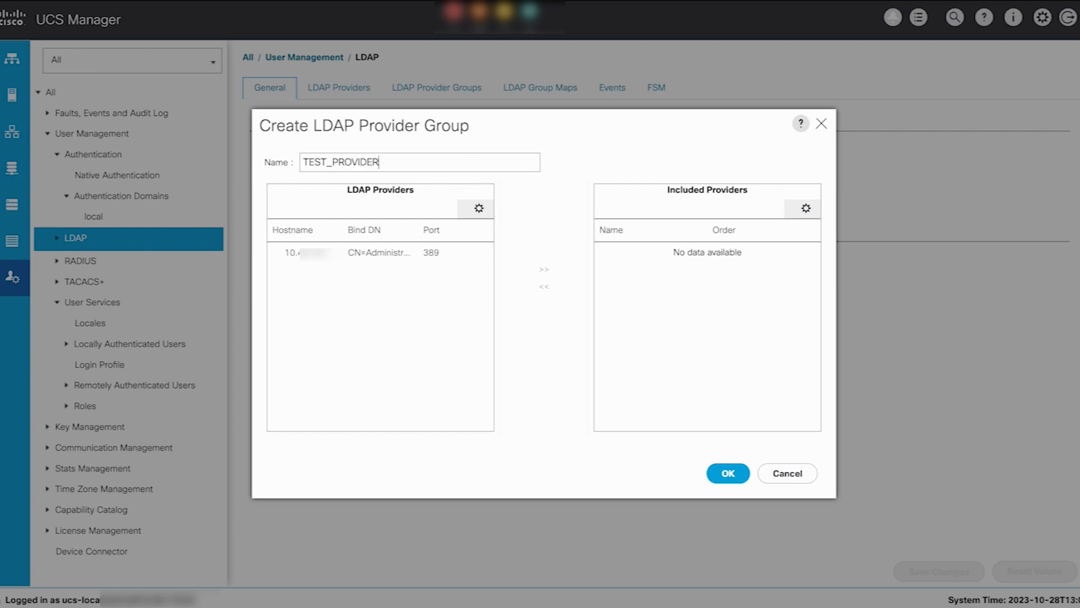
pyautogui.click(379, 252)
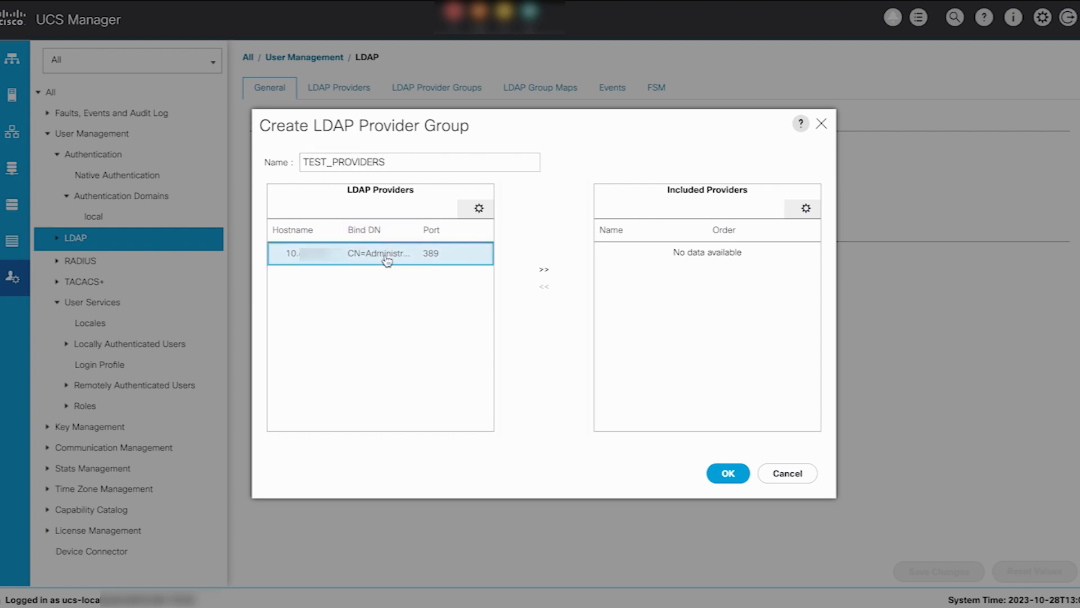
pyautogui.moveTo(544, 276)
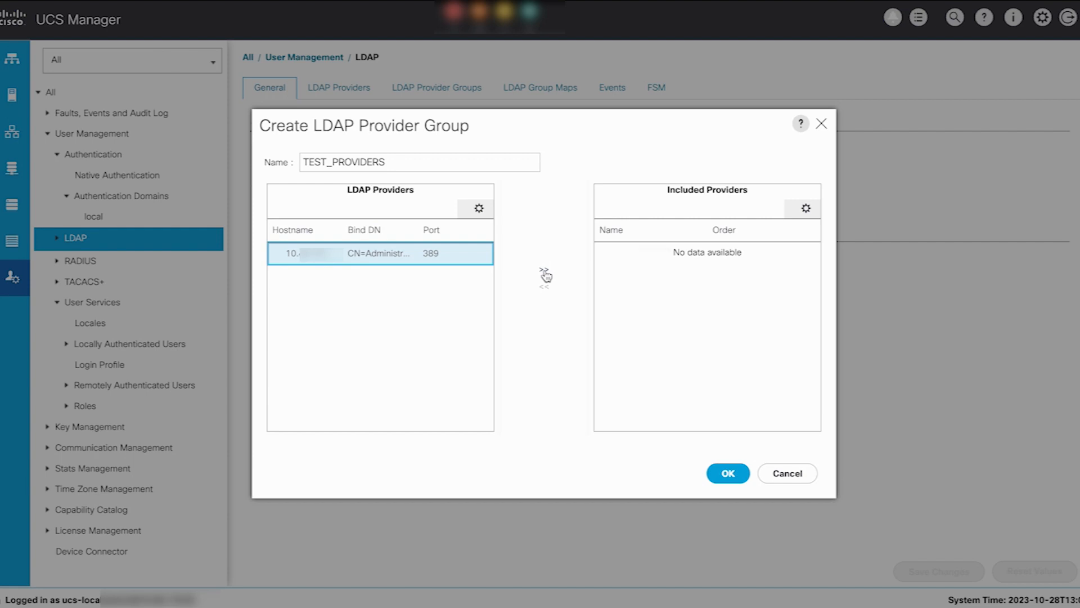
pyautogui.click(543, 269)
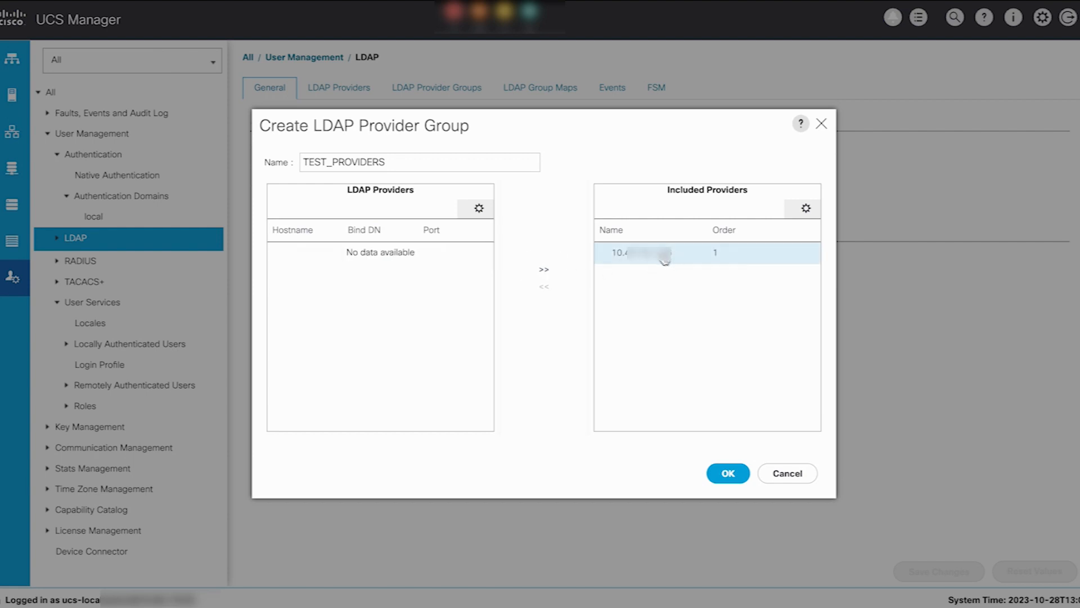
pyautogui.click(727, 473)
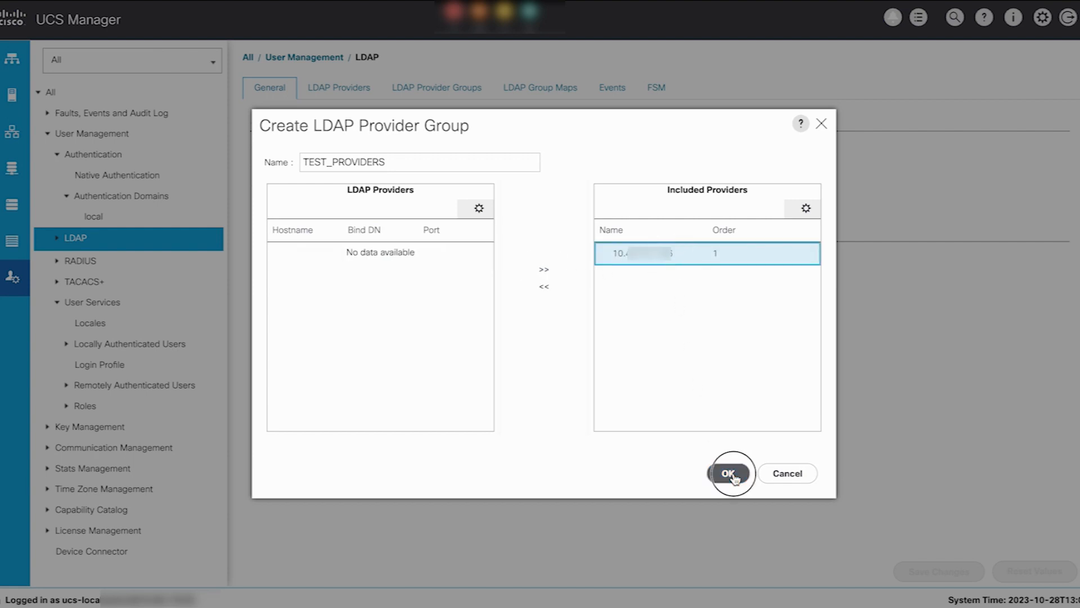
pyautogui.click(732, 473)
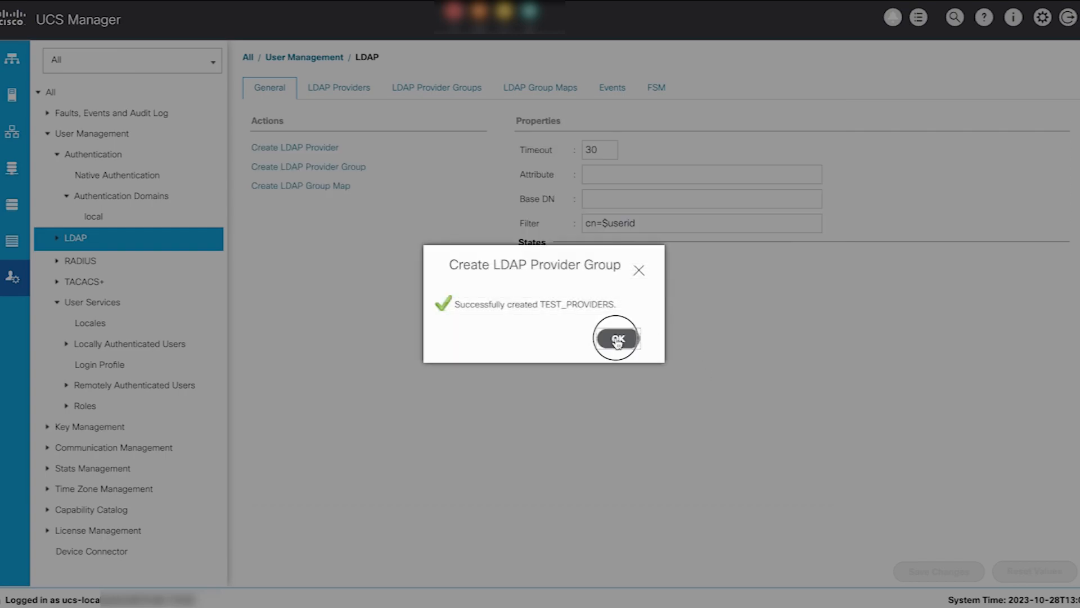
pyautogui.click(616, 338)
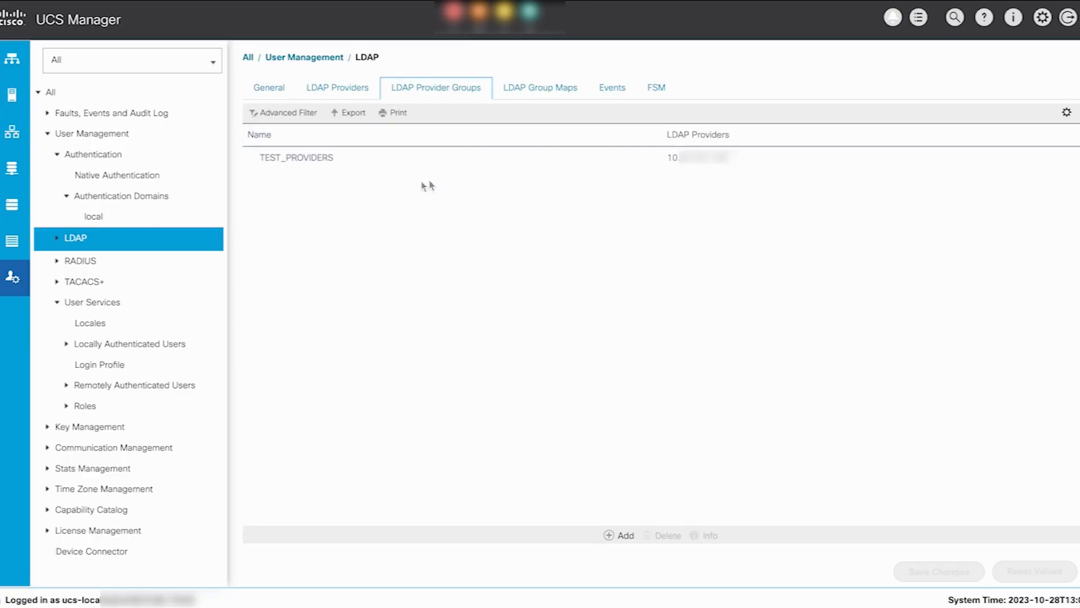
pyautogui.click(269, 88)
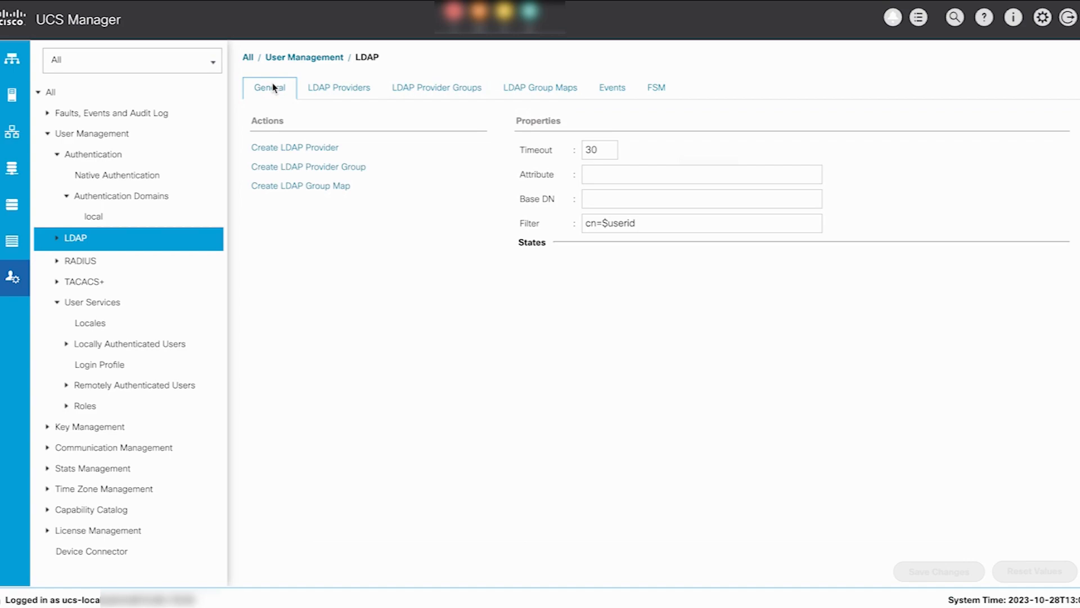
# Open Create LDAP Group Map and focus its LDAP Group DN field.
pyautogui.click(299, 185)
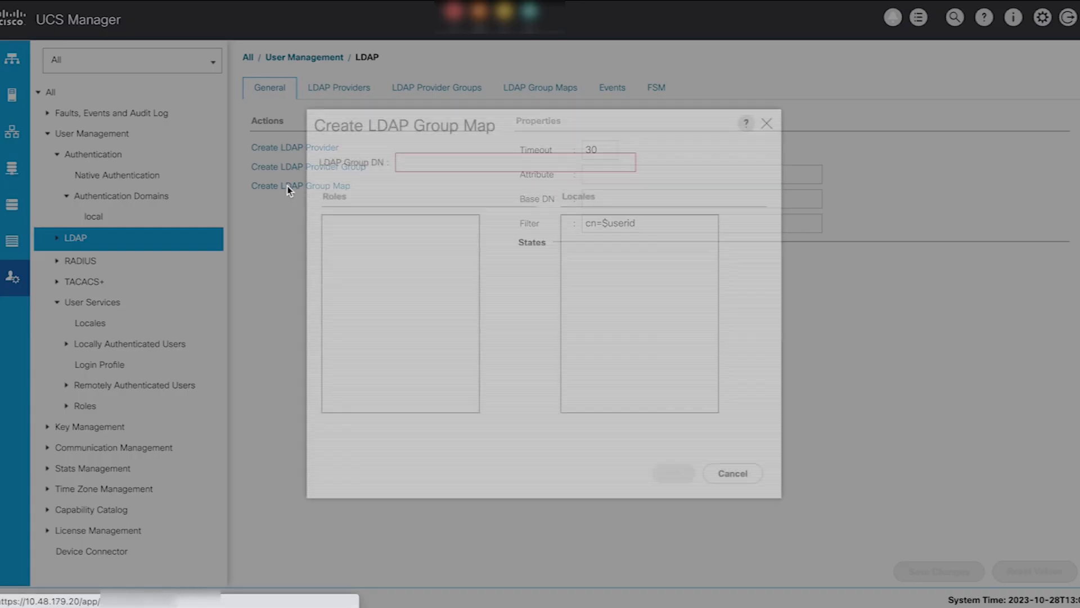
pyautogui.click(516, 162)
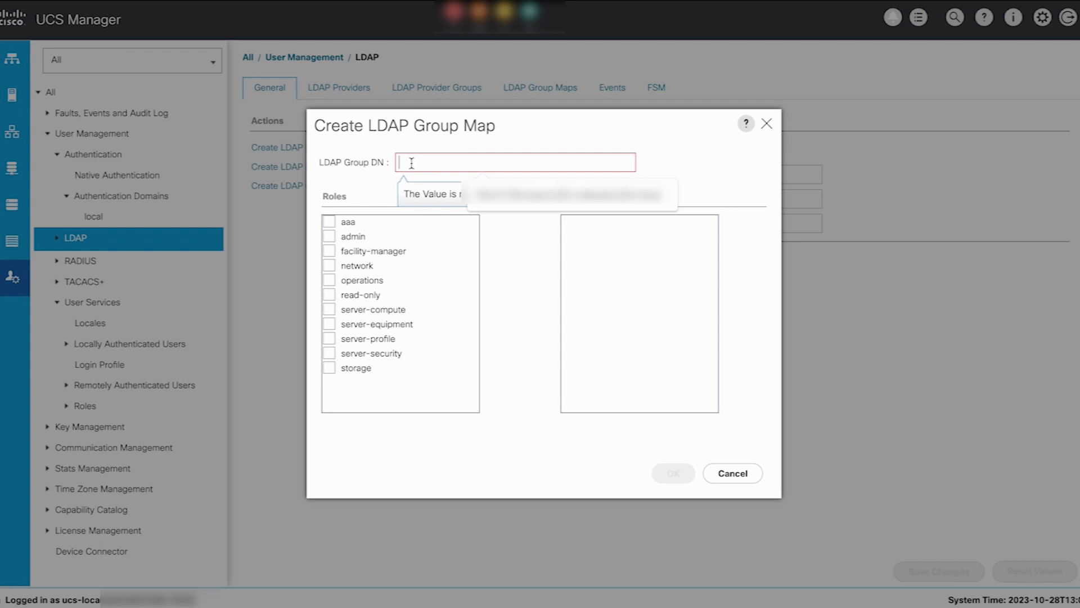
pyautogui.moveTo(753, 142)
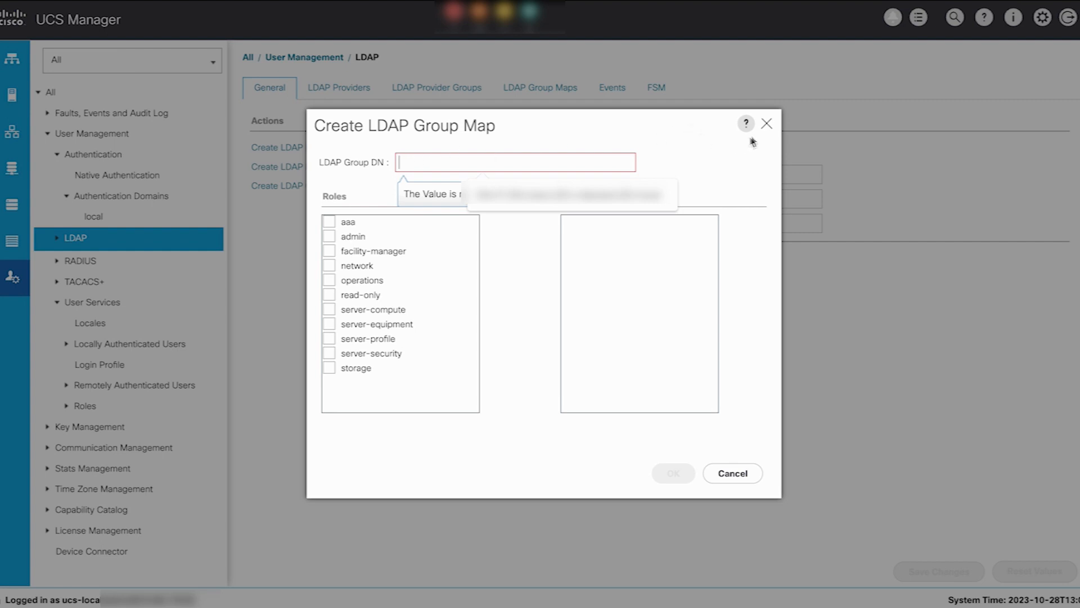
pyautogui.moveTo(768, 131)
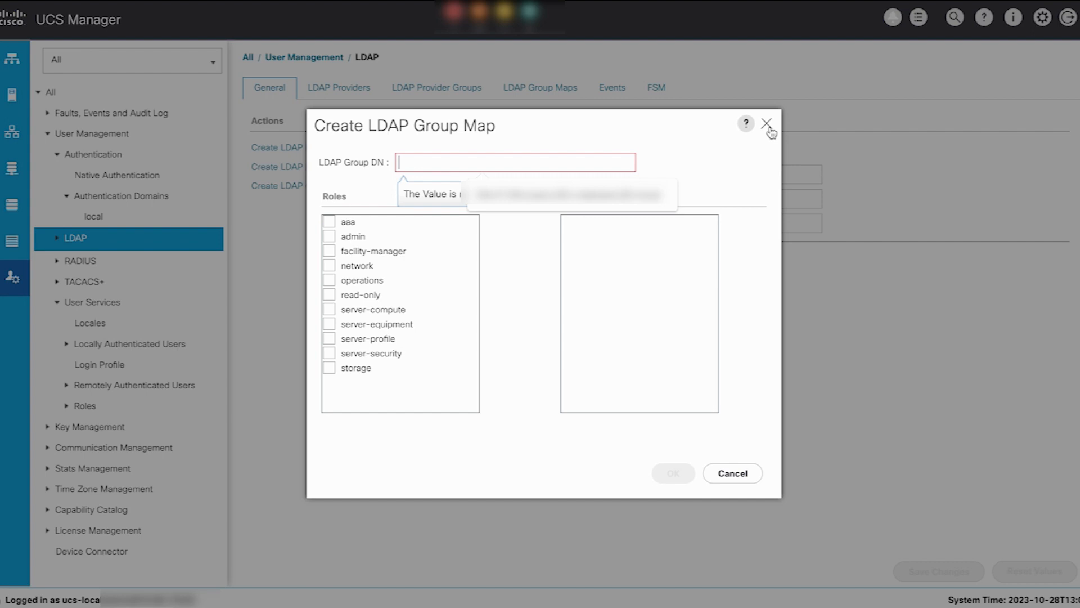
pyautogui.moveTo(767, 132)
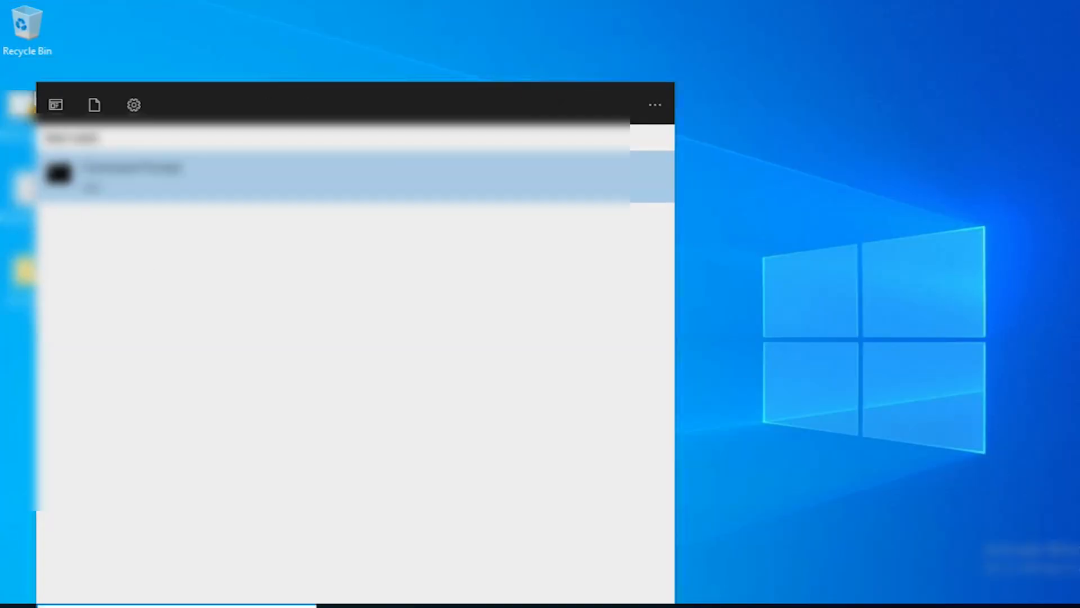
# Run dsquery group -name IT in an admin prompt, getting CN=IT,CN=Users,DC=VIDEOTEST,DC=LOCAL.
pyautogui.click(131, 174)
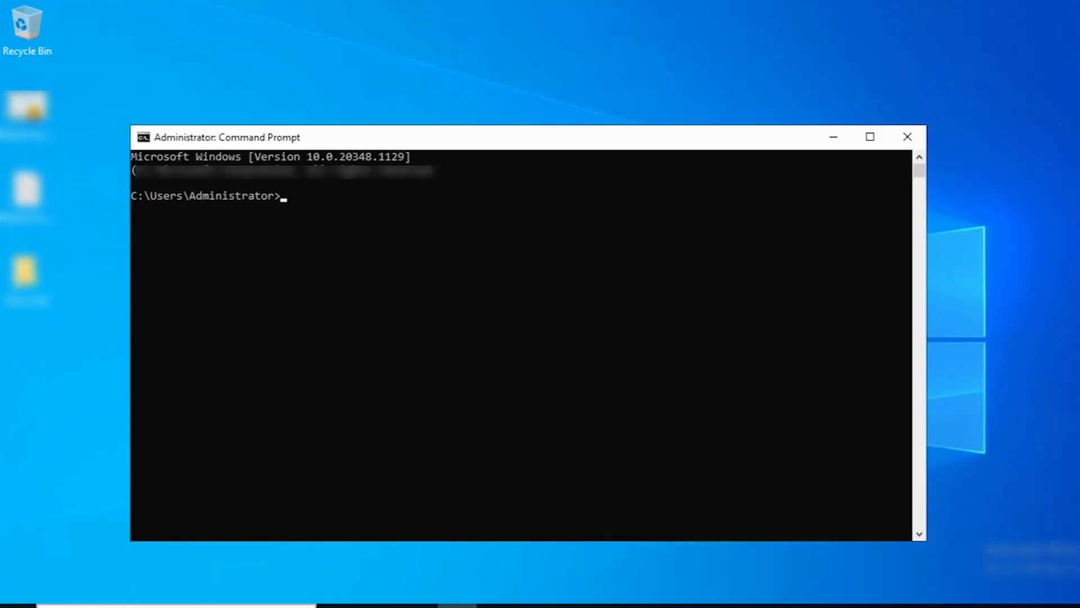
pyautogui.write('ds')
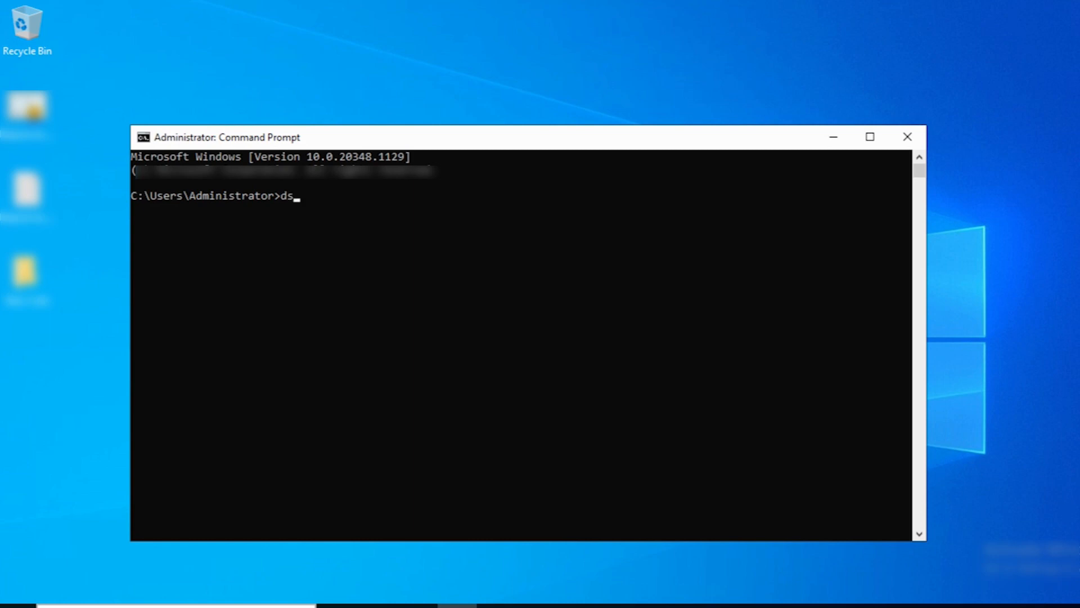
pyautogui.write('query grou')
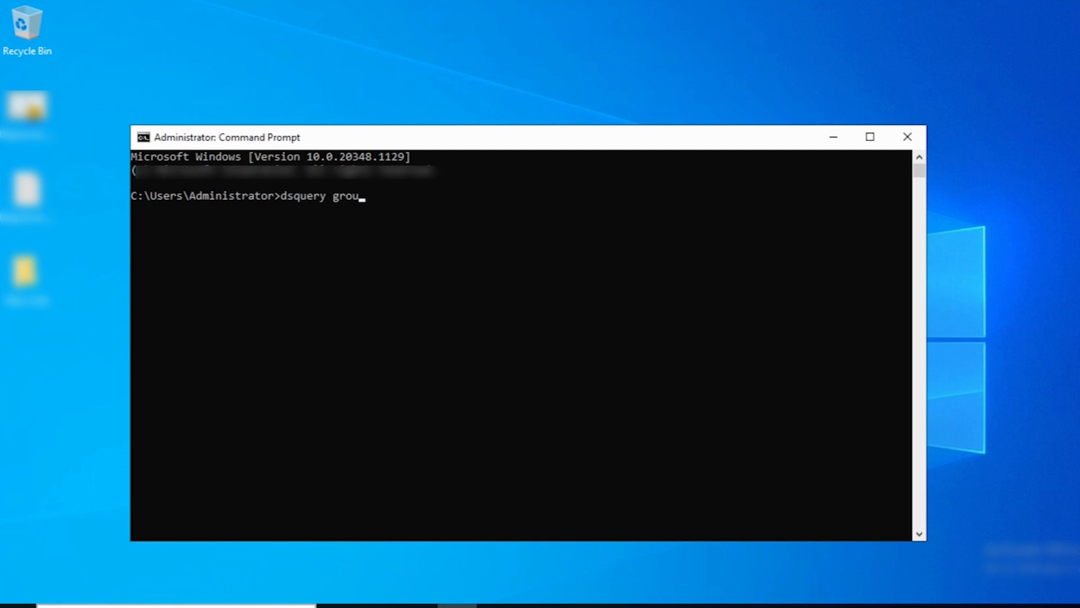
pyautogui.write('p -n')
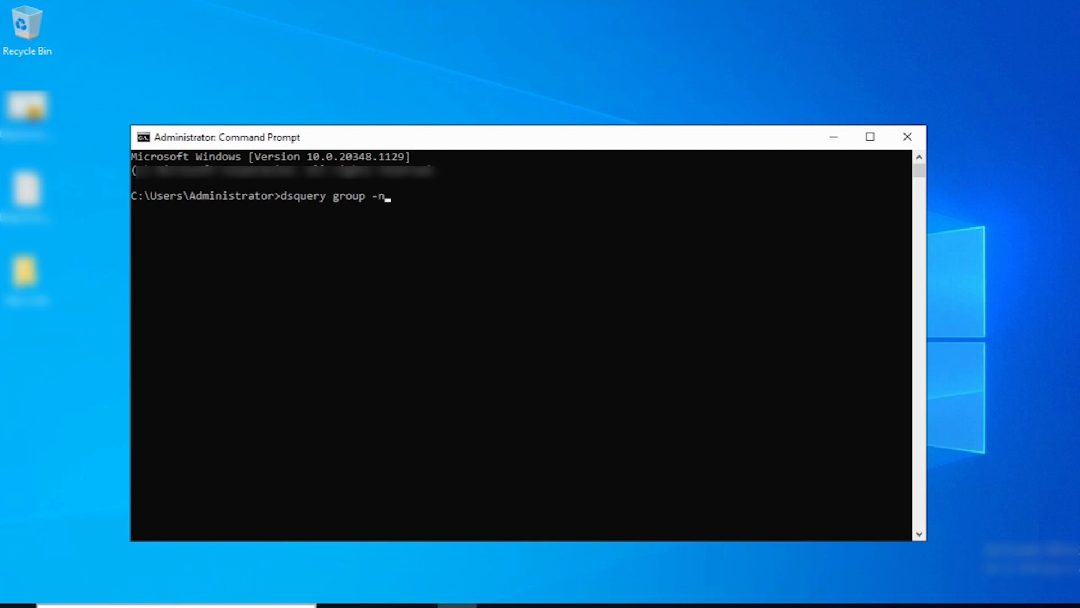
pyautogui.write('ame')
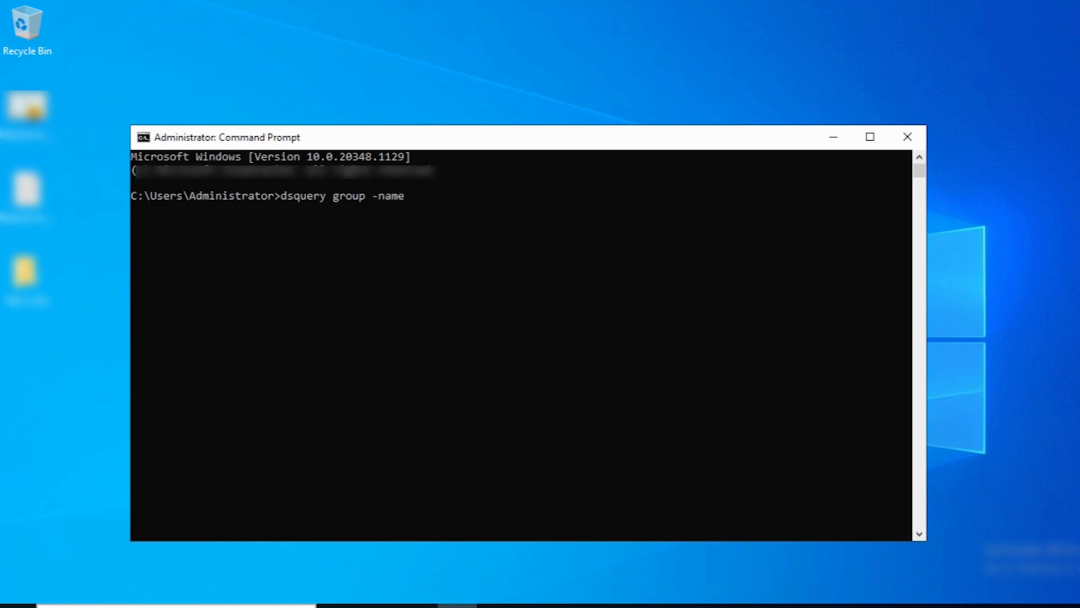
pyautogui.write('IT')
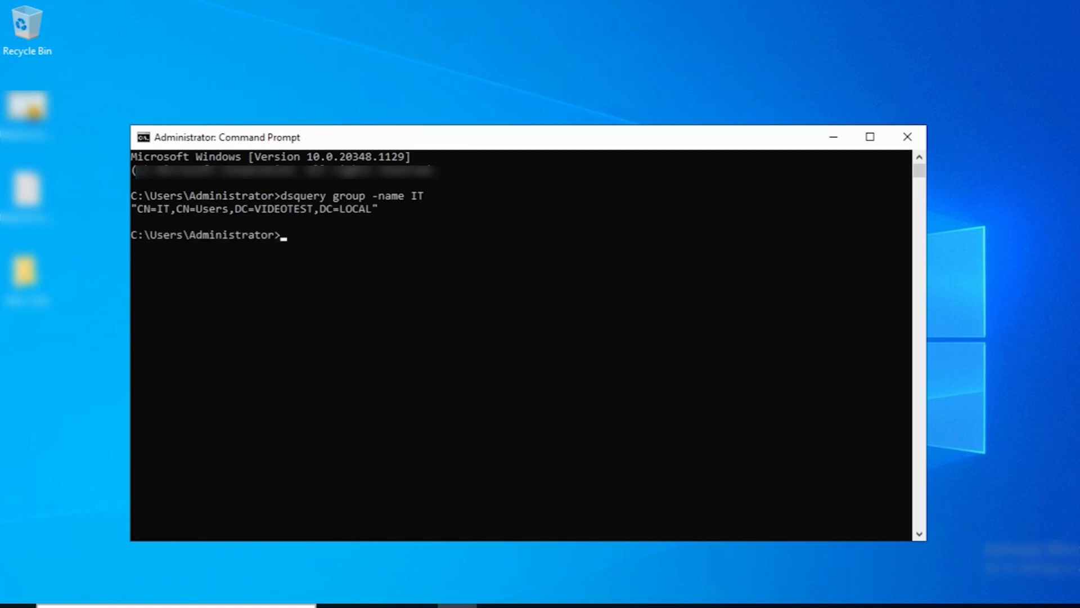
pyautogui.moveTo(380, 225)
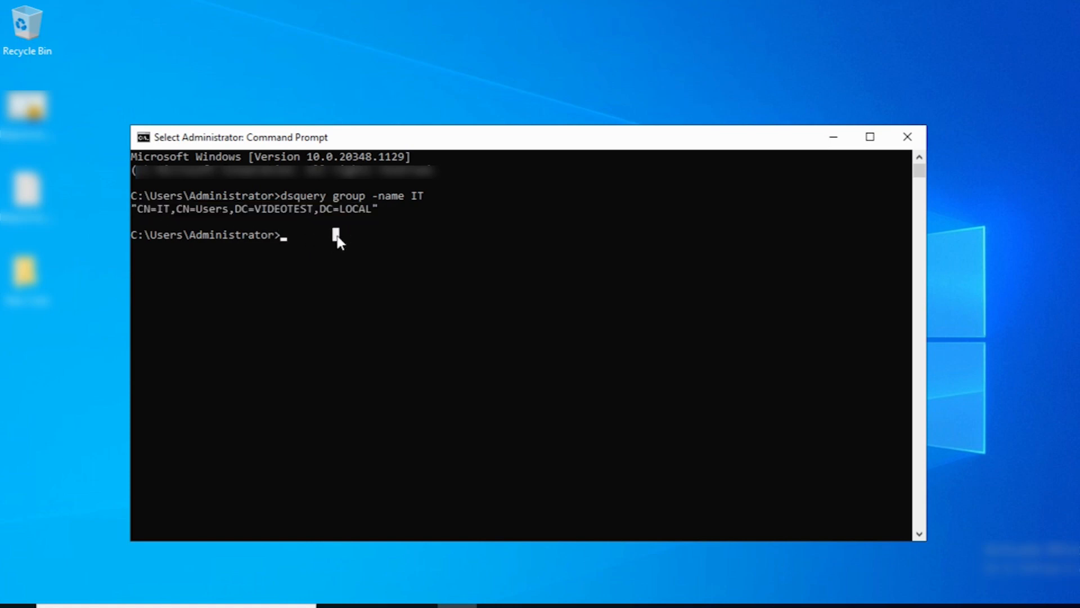
pyautogui.moveTo(899, 148)
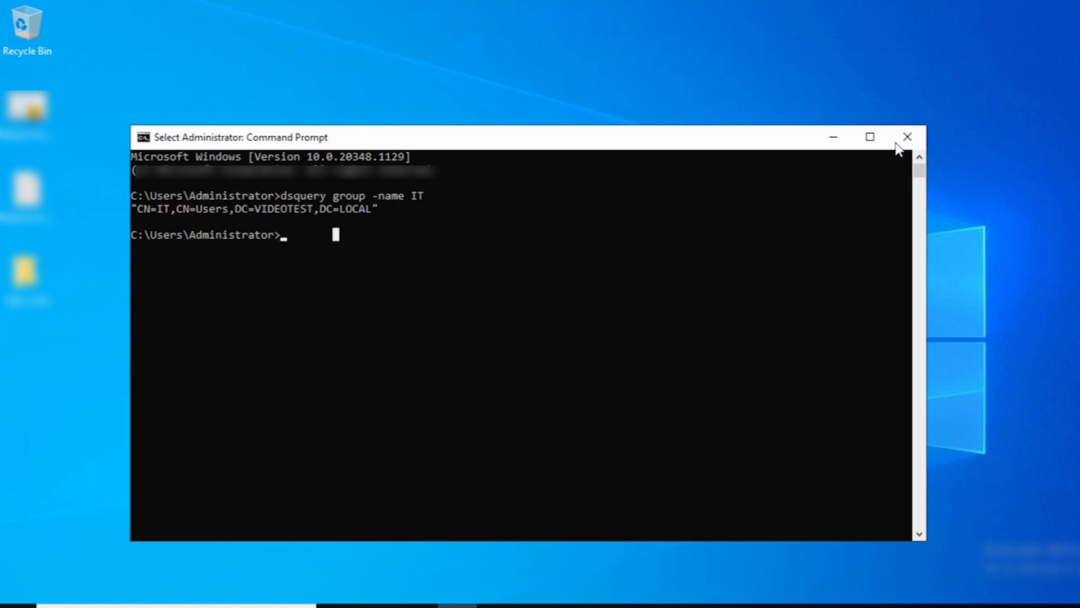
pyautogui.click(907, 136)
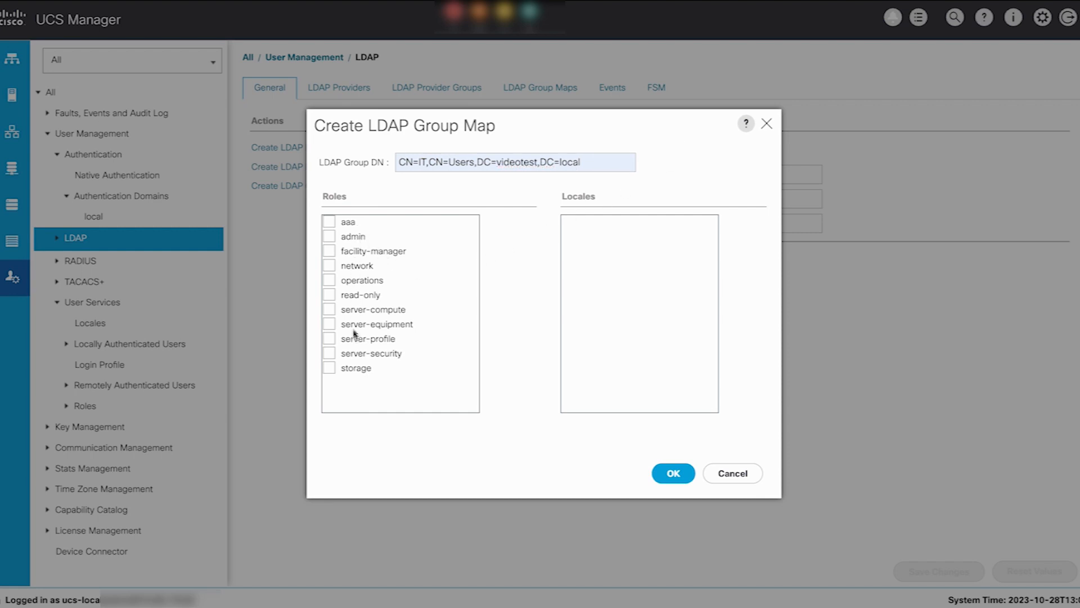
# Create the IT group's LDAP group map with the read-only role, then go to Authentication Domains.
pyautogui.click(328, 295)
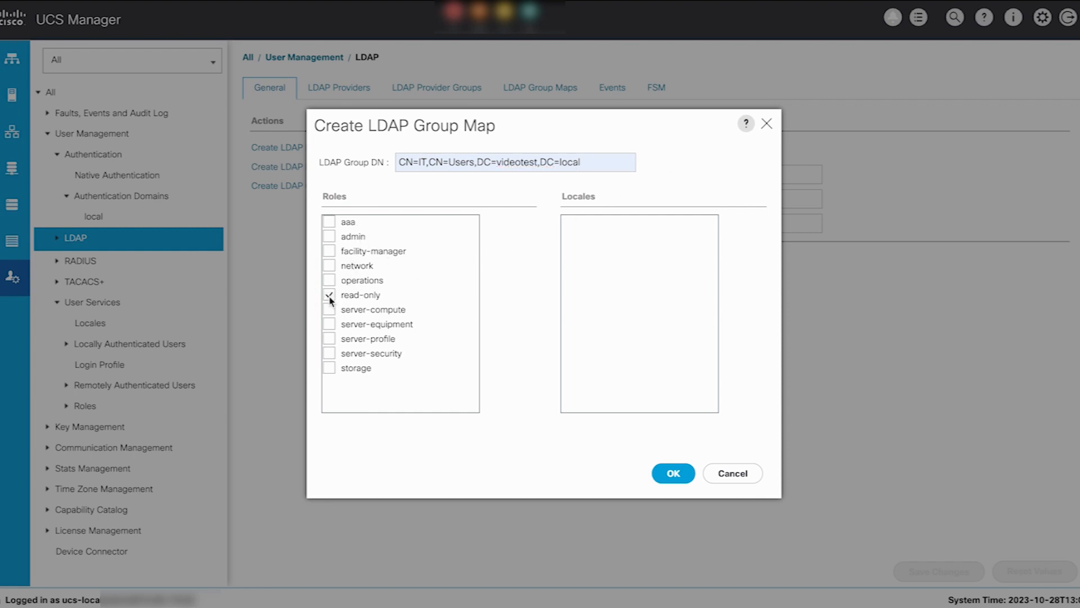
pyautogui.click(328, 295)
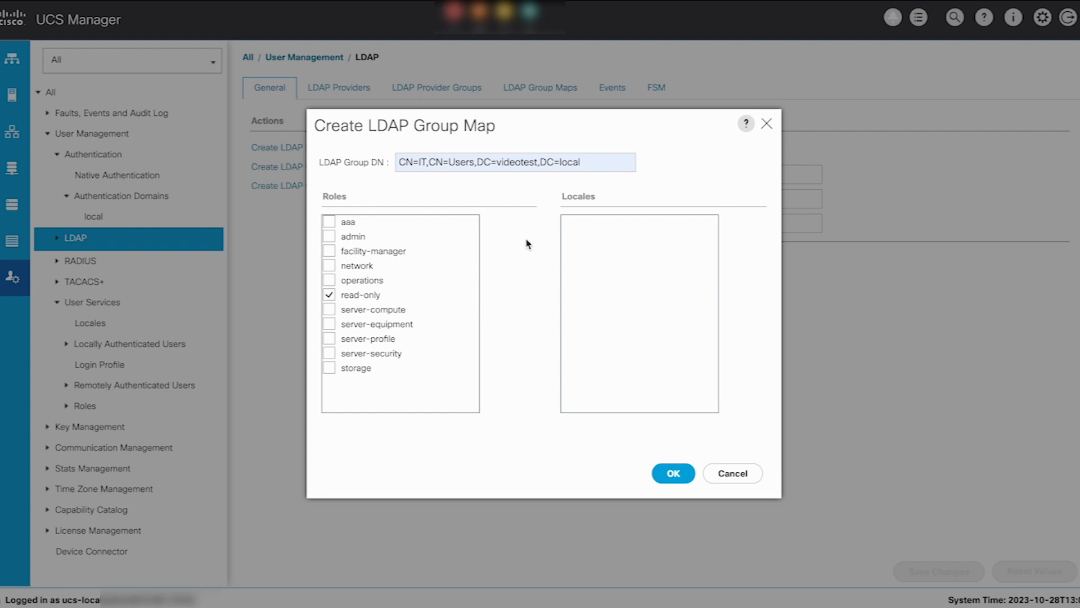
pyautogui.click(672, 473)
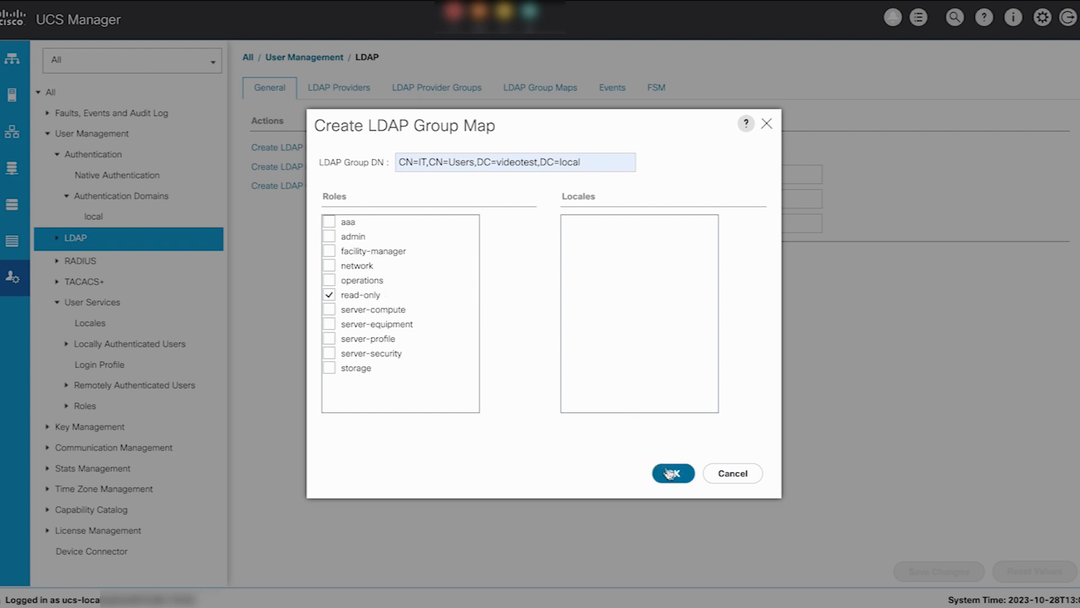
pyautogui.click(673, 473)
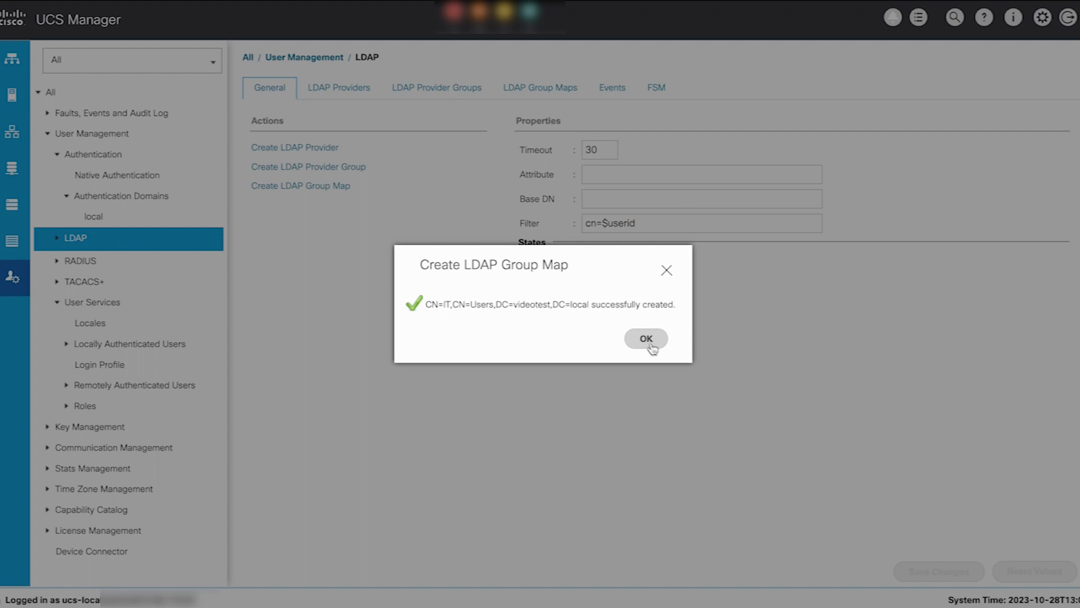
pyautogui.click(644, 338)
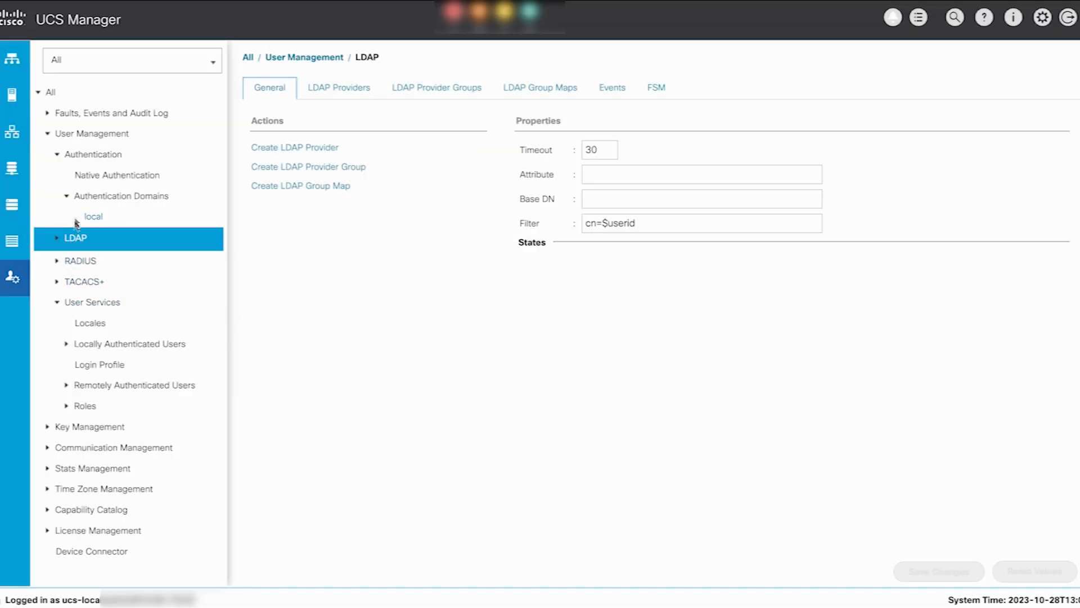
pyautogui.click(120, 196)
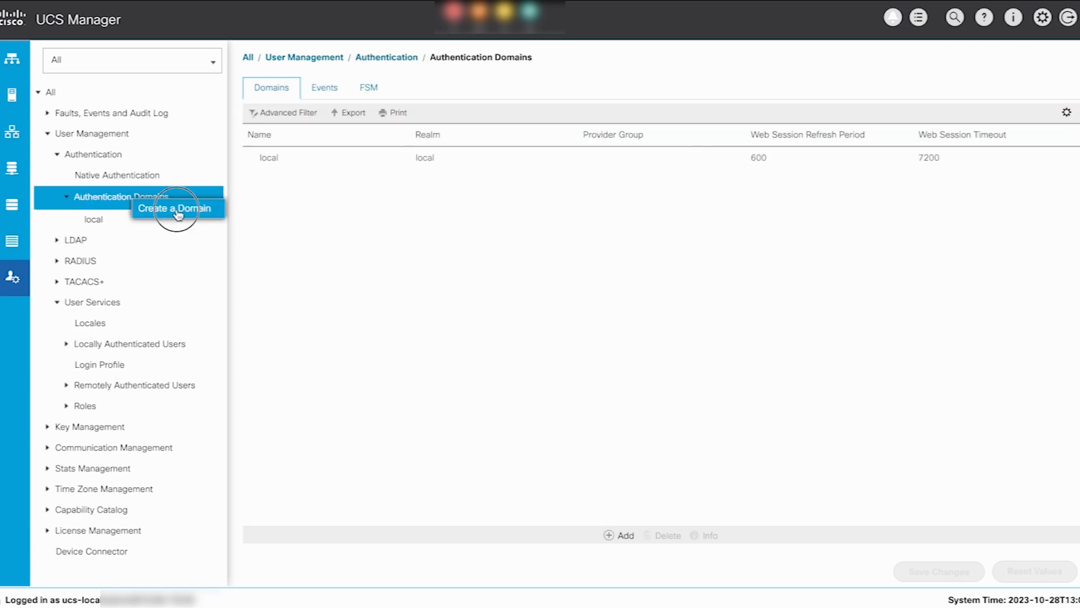
# Add domain VIDEOTEST.LOCAL using the LDAP realm and TEST_PROVIDERS provider group, then enter username test.
pyautogui.click(174, 208)
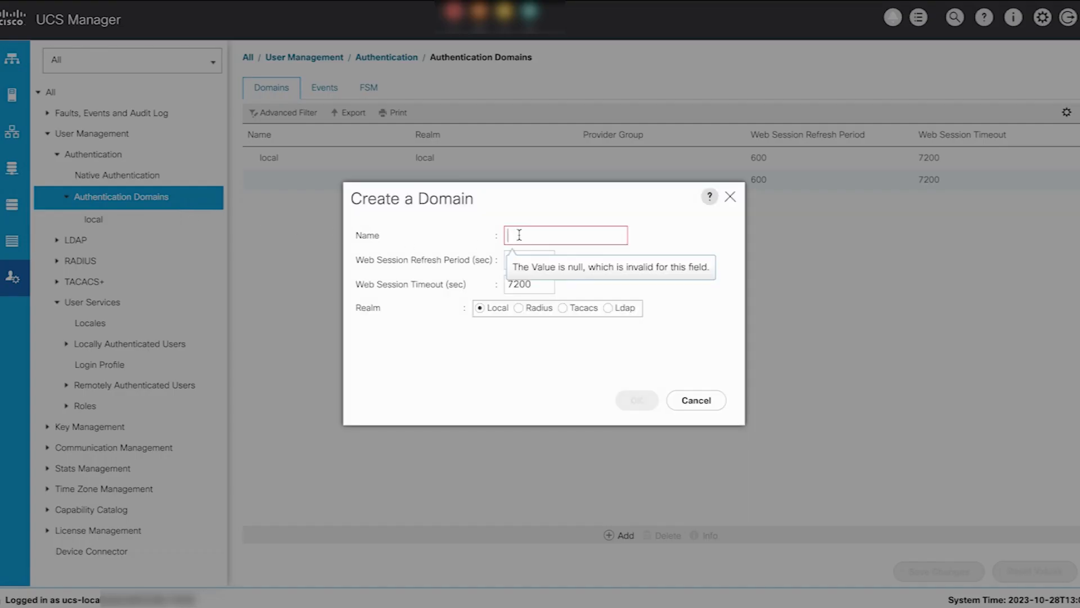
pyautogui.write('VIDEOTEST.LOCAL')
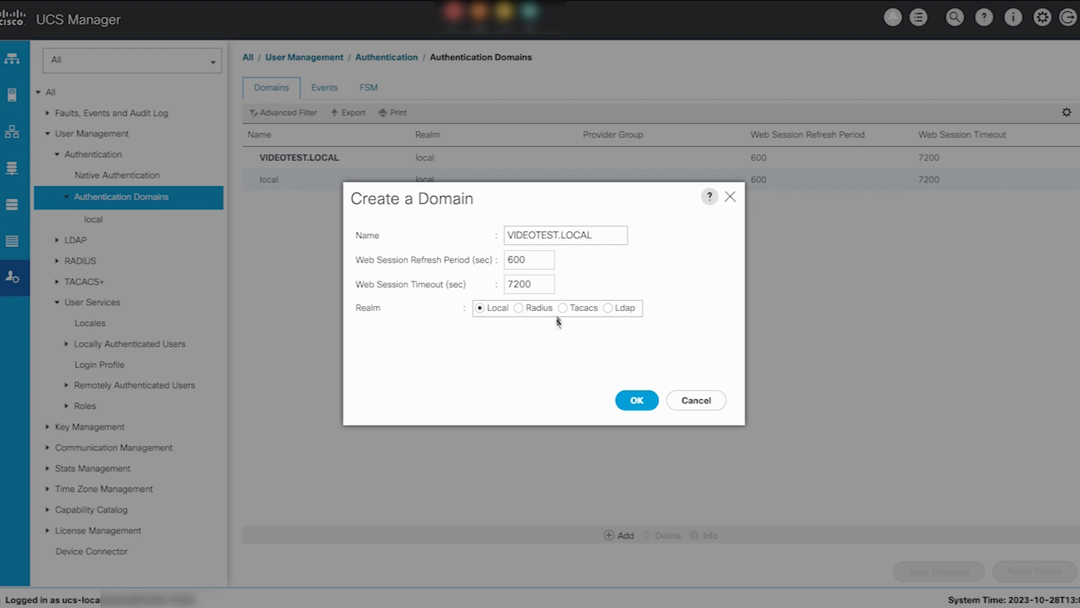
pyautogui.click(609, 307)
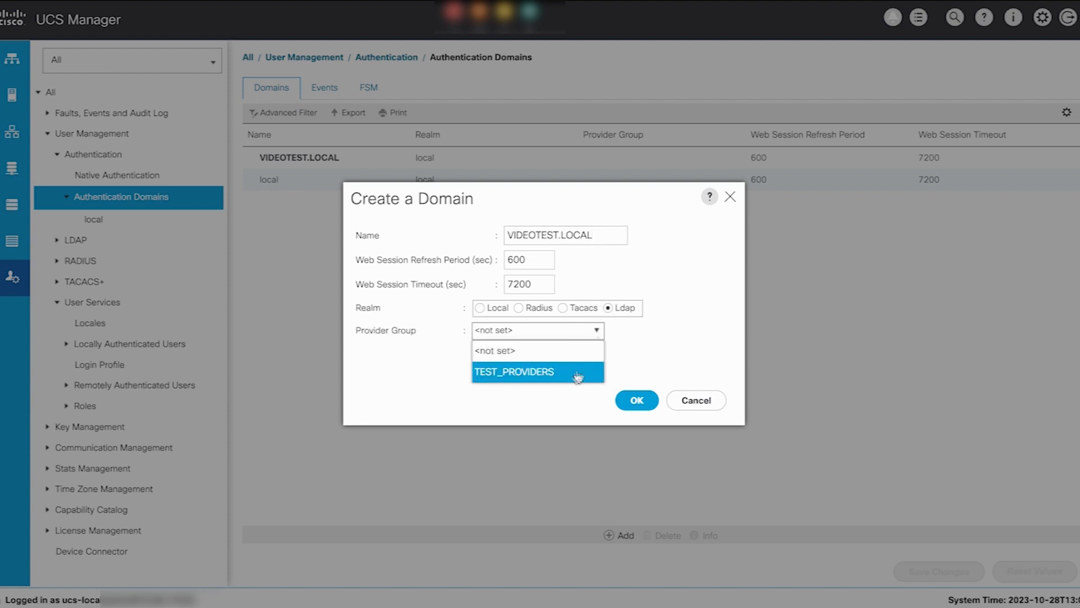
pyautogui.click(513, 371)
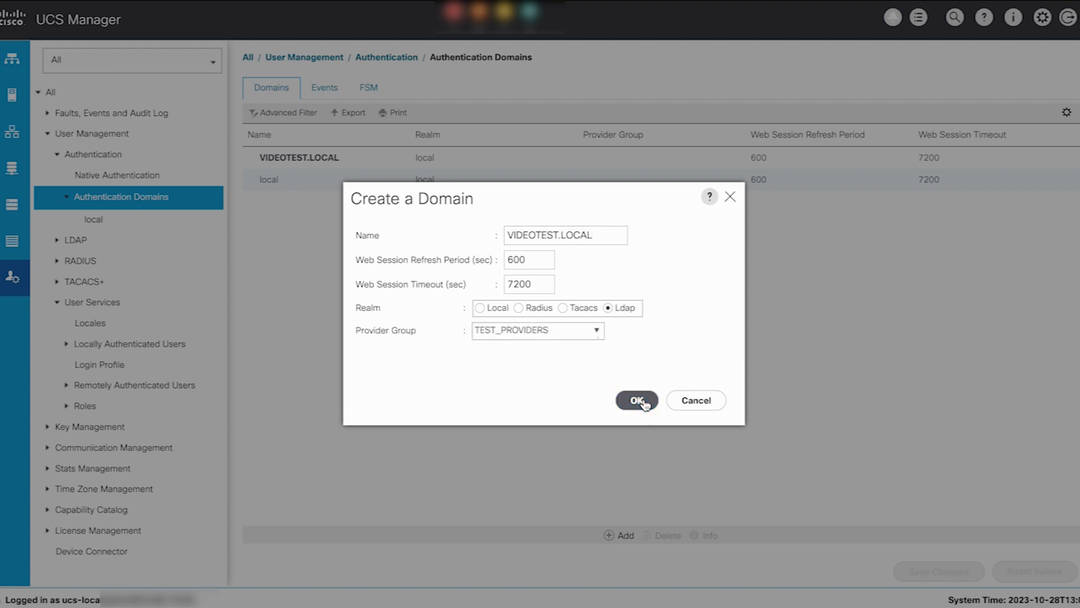
pyautogui.click(635, 400)
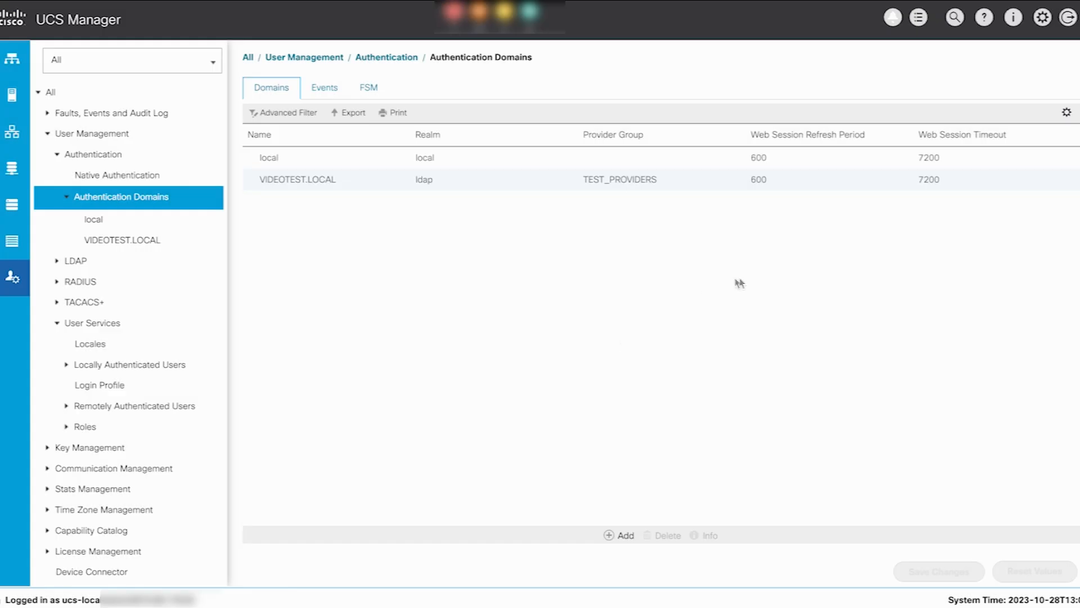
pyautogui.moveTo(730, 292)
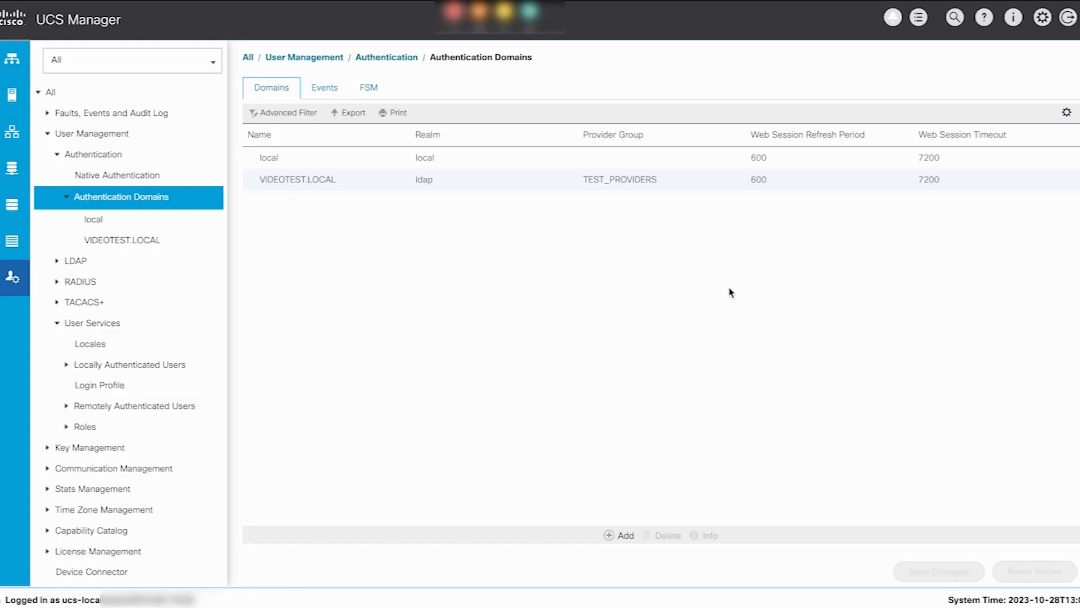
pyautogui.write('test')
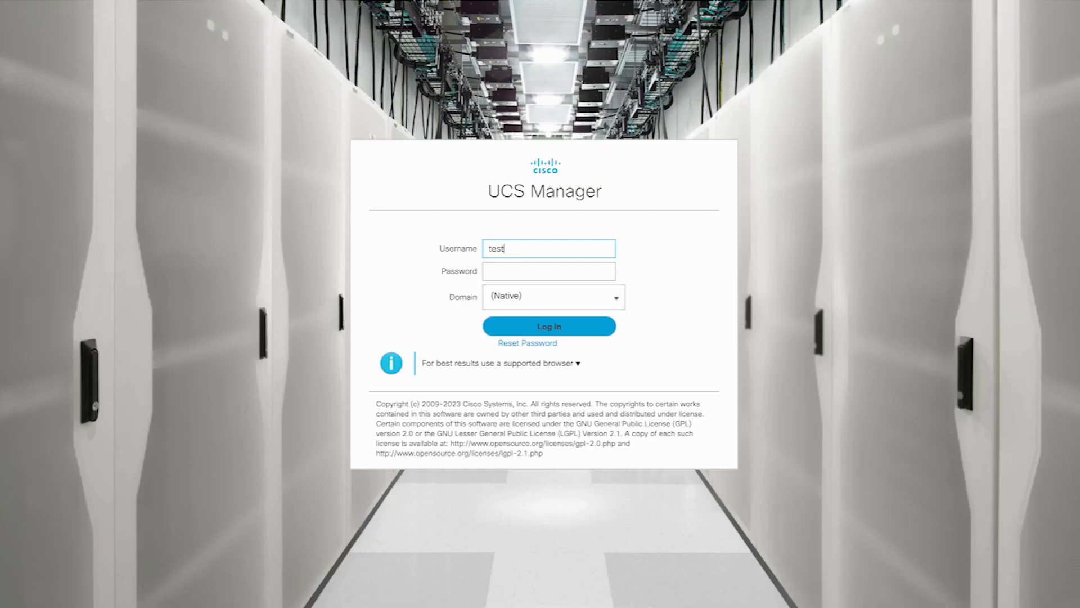
# Log in as testuser1 with its password under the VIDEOTEST.LOCAL domain.
pyautogui.write('user1')
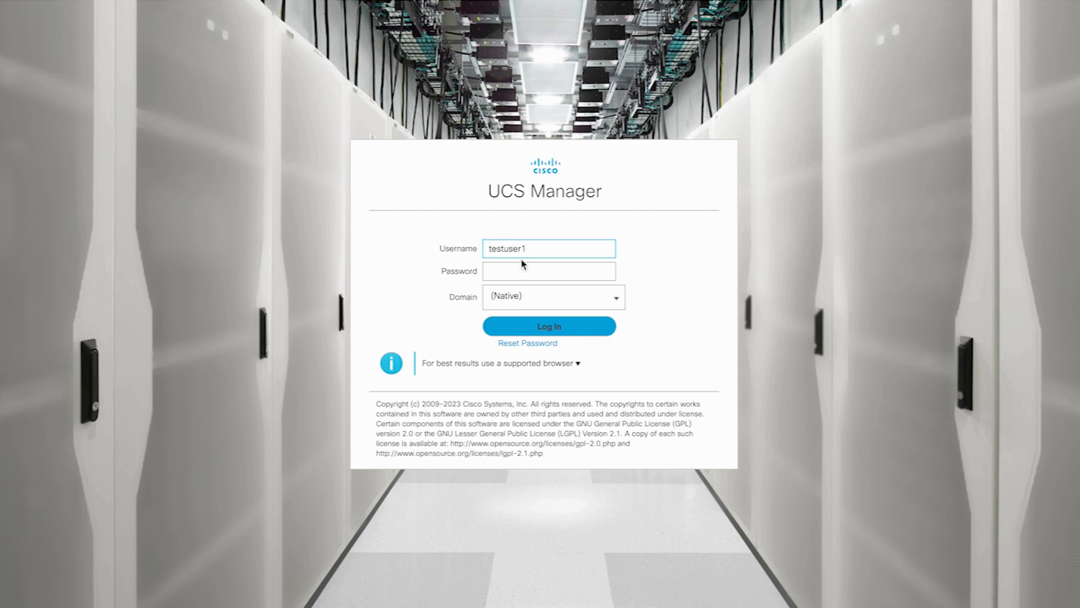
pyautogui.write('password')
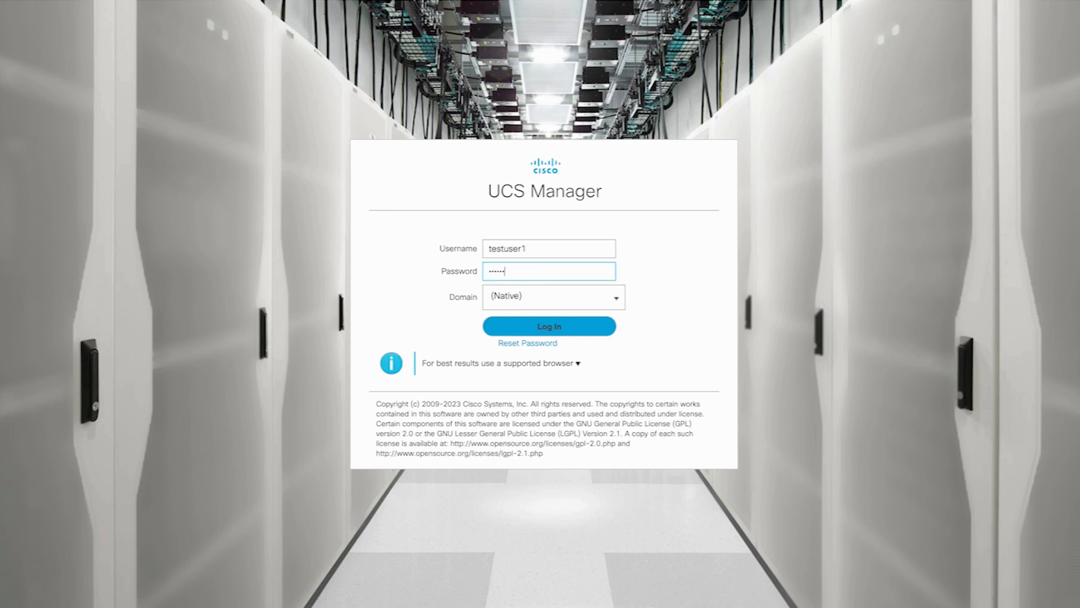
pyautogui.click(553, 297)
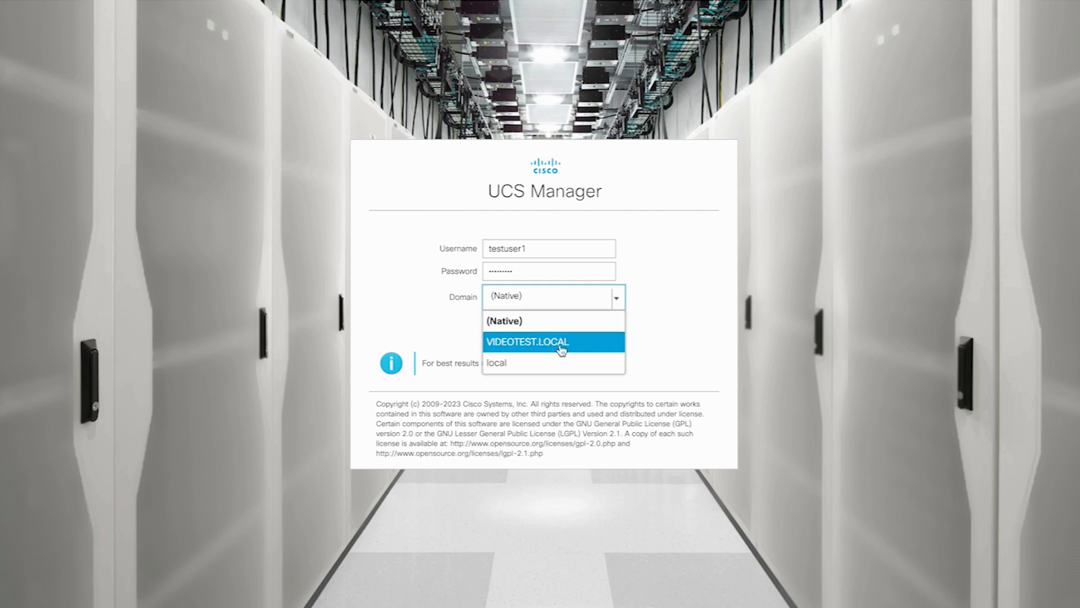
pyautogui.click(528, 341)
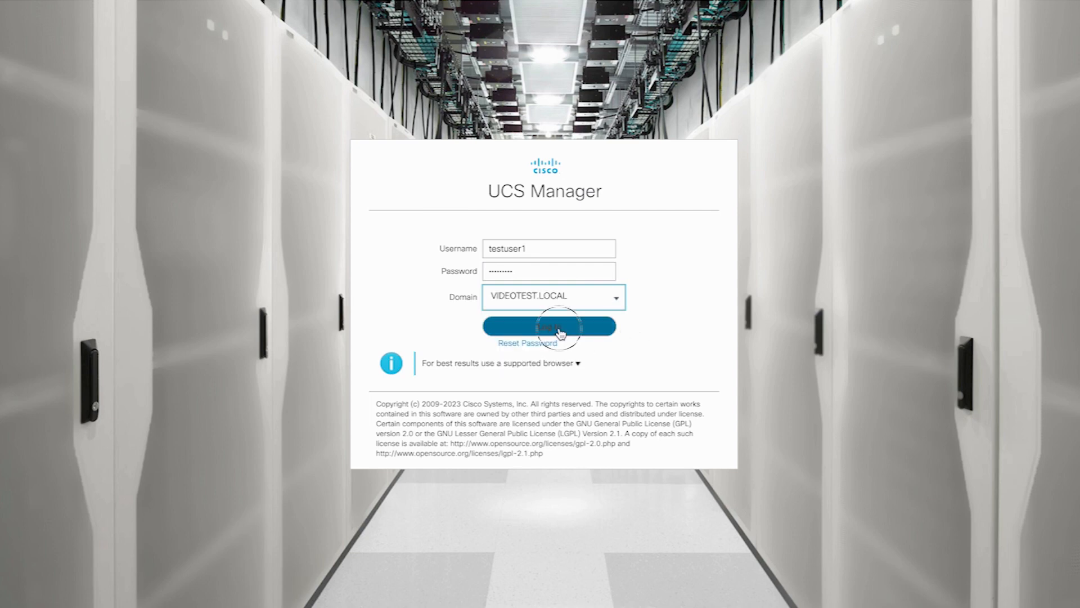
pyautogui.click(549, 326)
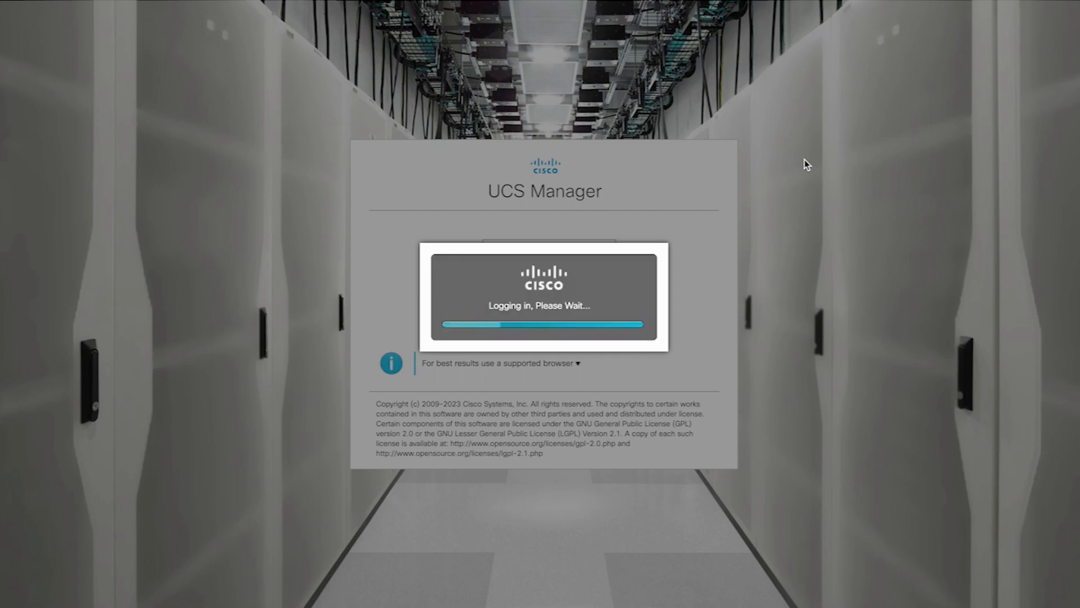